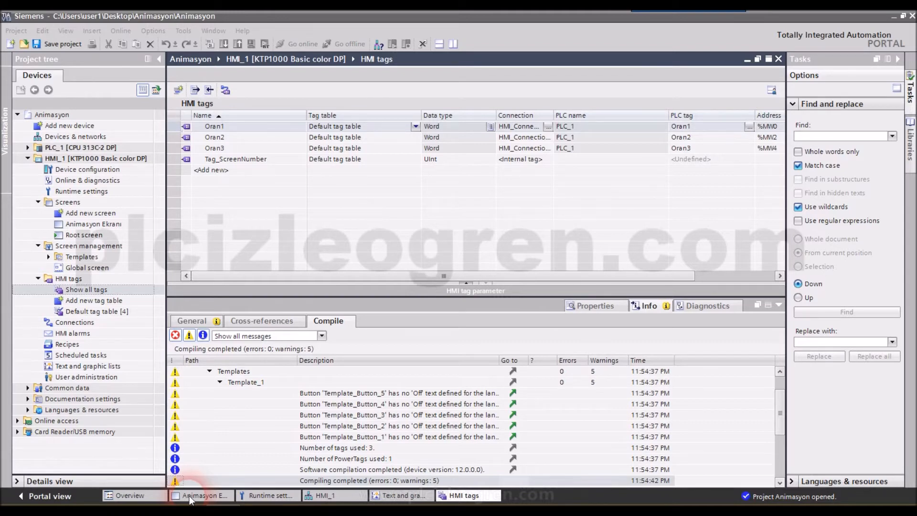
Step: Switch to the Animasyon Ekranı screen and collapse the HMI tags entries in the project tree
{"action": "left_click", "coordinate": [200, 496]}
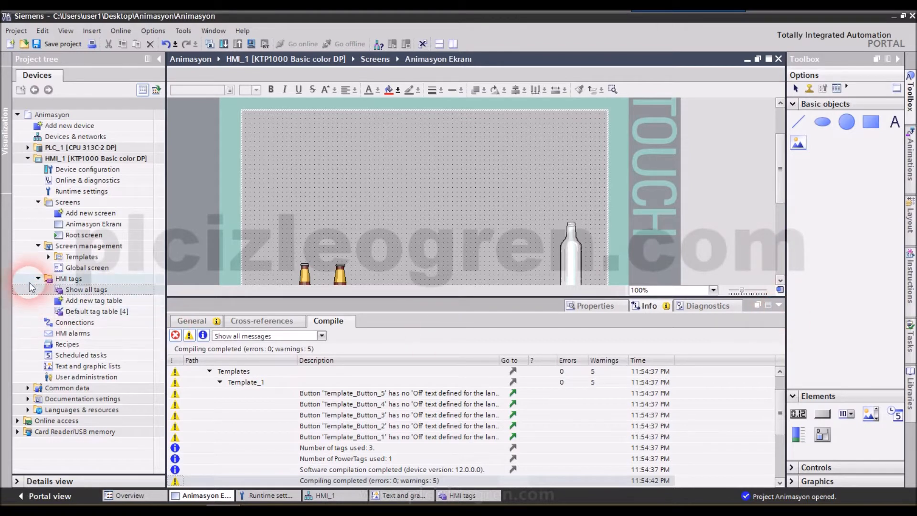
{"action": "left_click", "coordinate": [38, 279]}
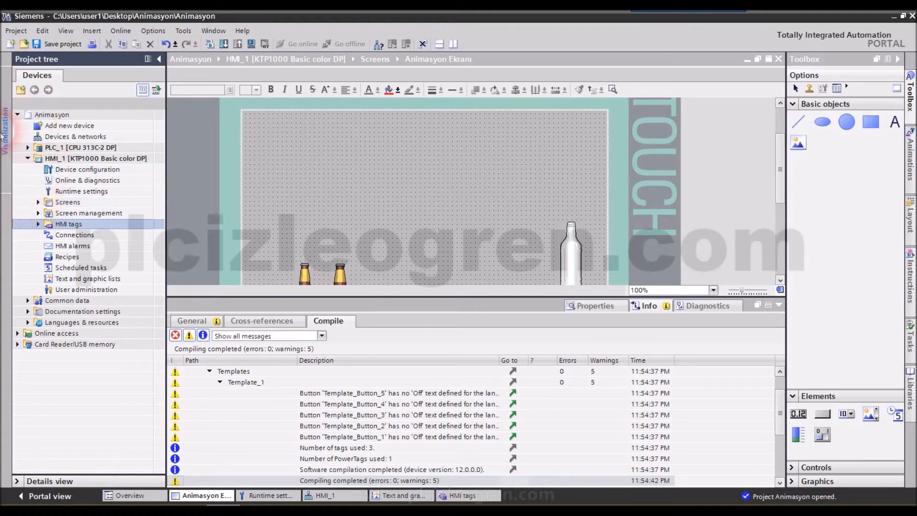
{"action": "mouse_move", "coordinate": [66, 282]}
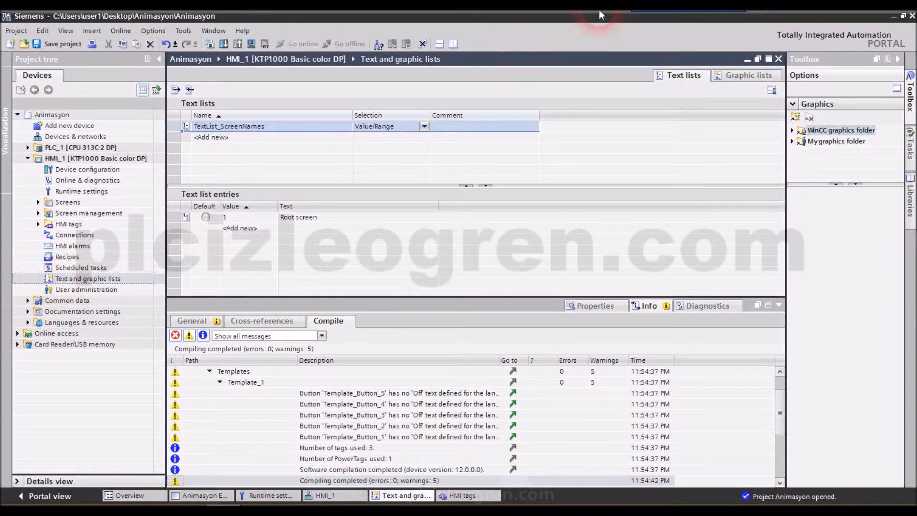
Step: Add a new graphic list named 'plcizleogren' and create its first entry, value 0
{"action": "left_click", "coordinate": [748, 76]}
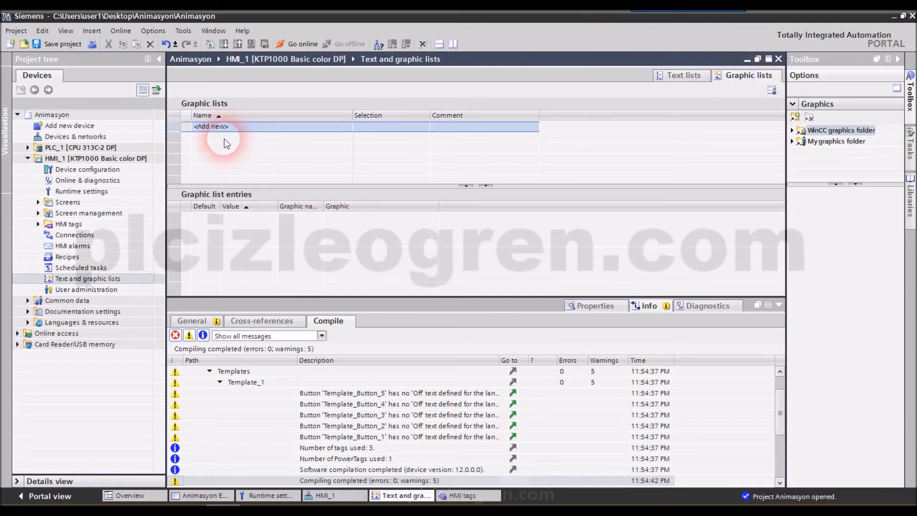
{"action": "mouse_move", "coordinate": [229, 133]}
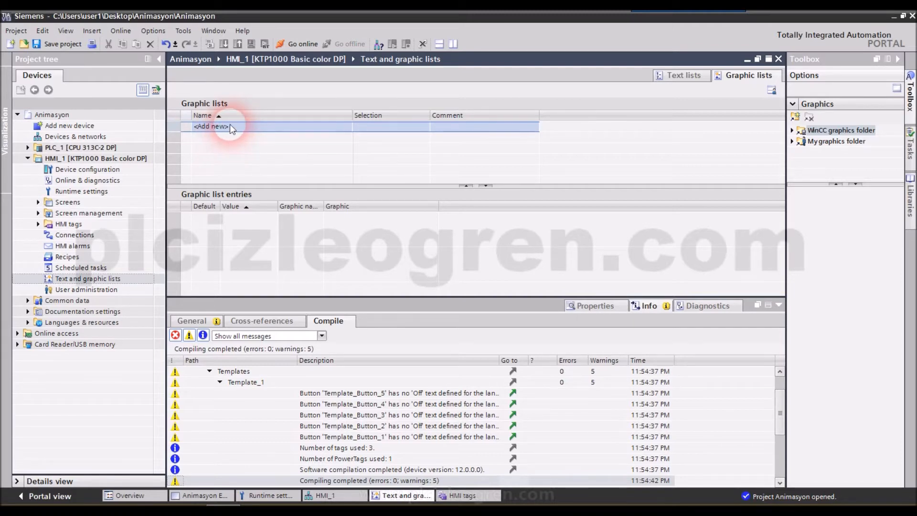
{"action": "left_click", "coordinate": [209, 126]}
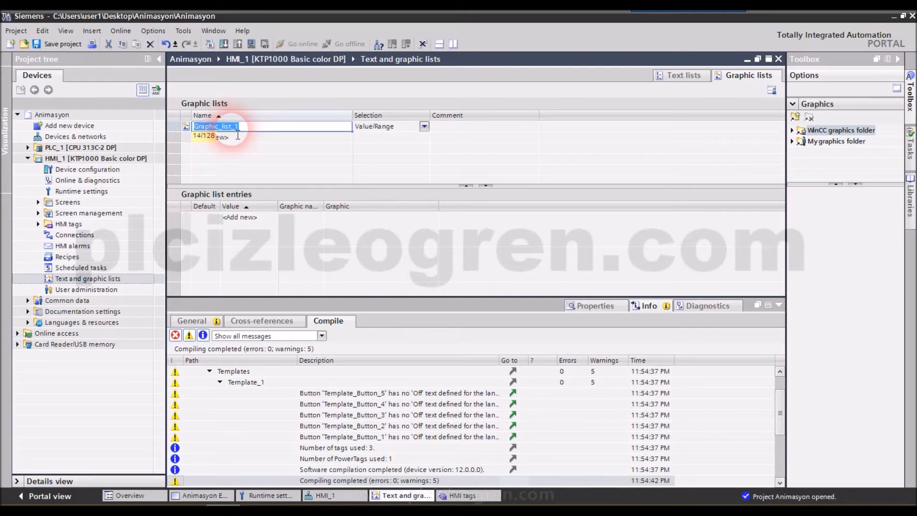
{"action": "type", "text": "plc"}
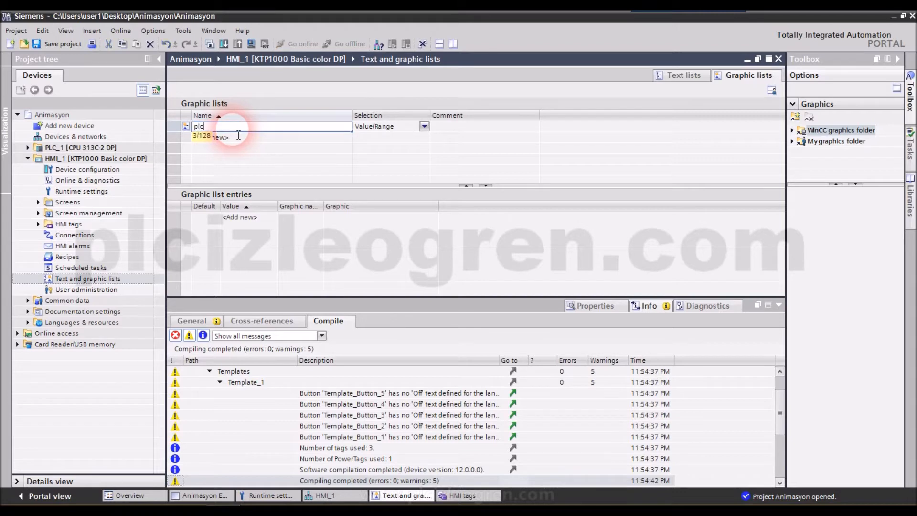
{"action": "type", "text": "izleogren"}
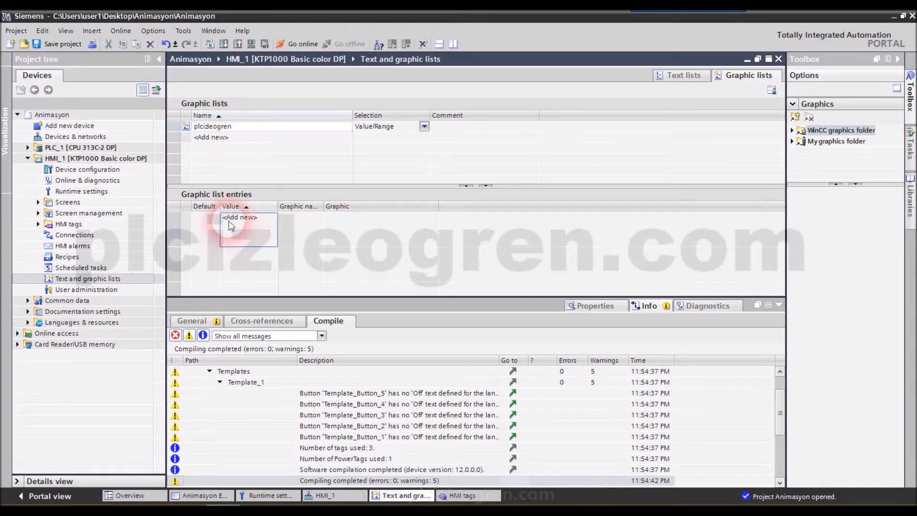
{"action": "left_click", "coordinate": [205, 228]}
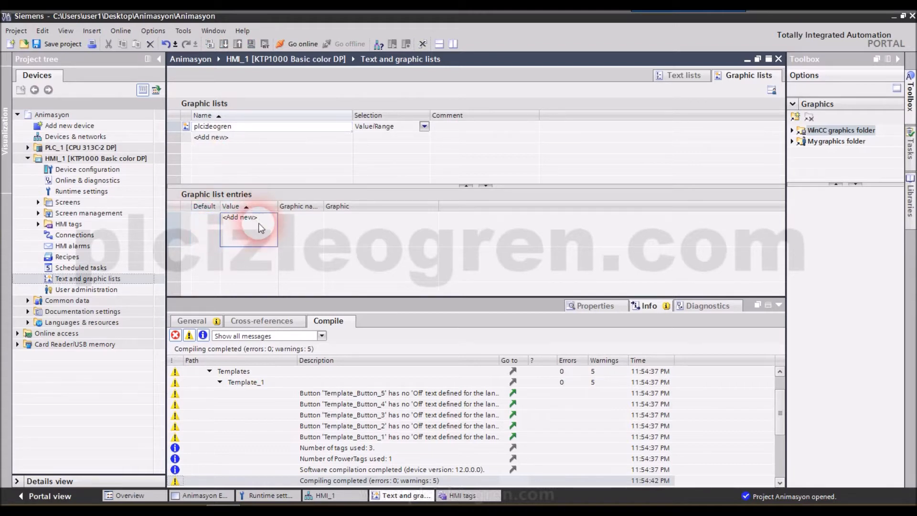
{"action": "left_click", "coordinate": [239, 218]}
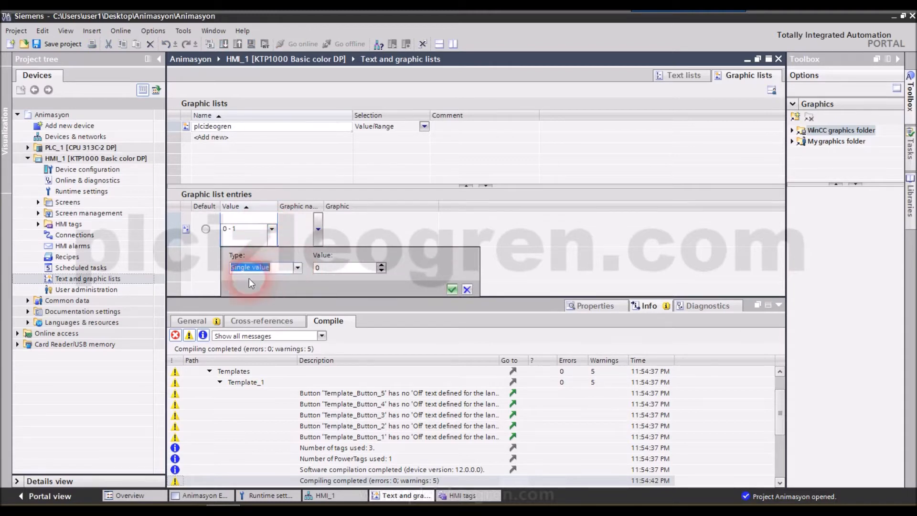
Step: Make entry 0 a single value showing the Up_Arrow image
{"action": "left_click", "coordinate": [452, 290]}
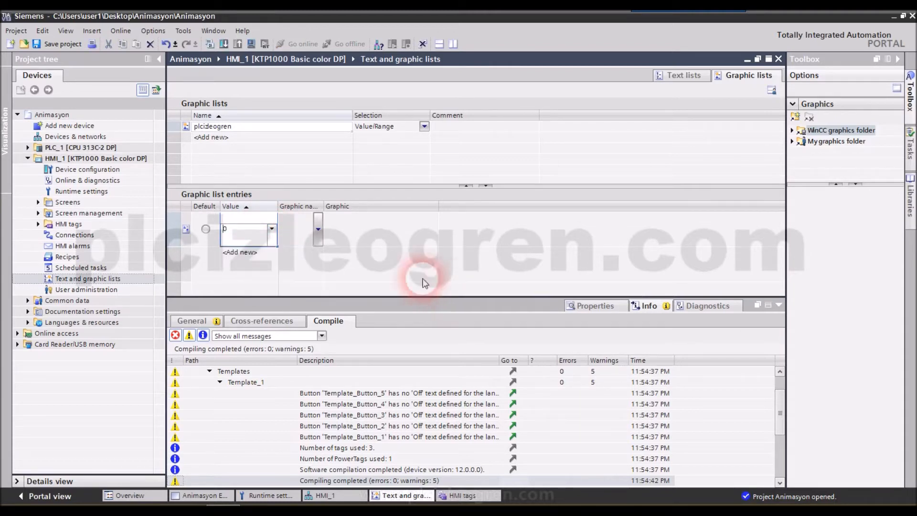
{"action": "left_click", "coordinate": [317, 228]}
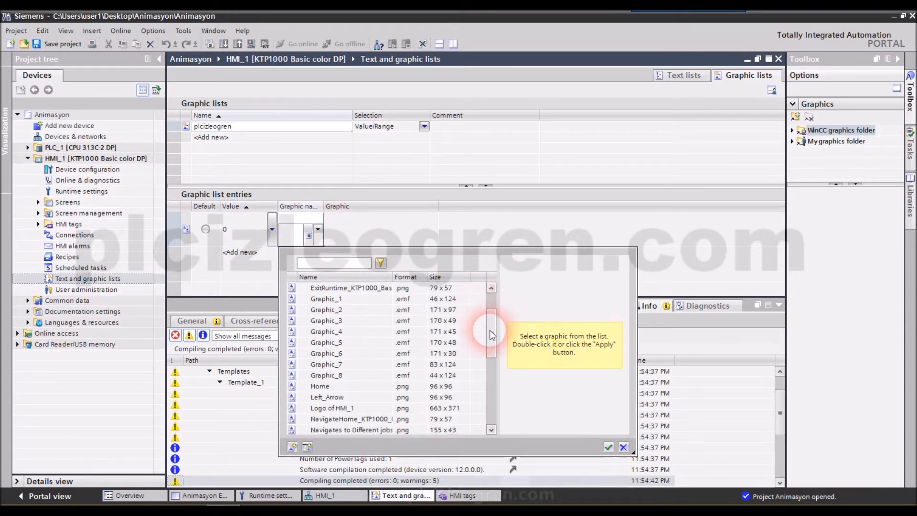
{"action": "scroll", "scroll_direction": "down", "scroll_amount": 3}
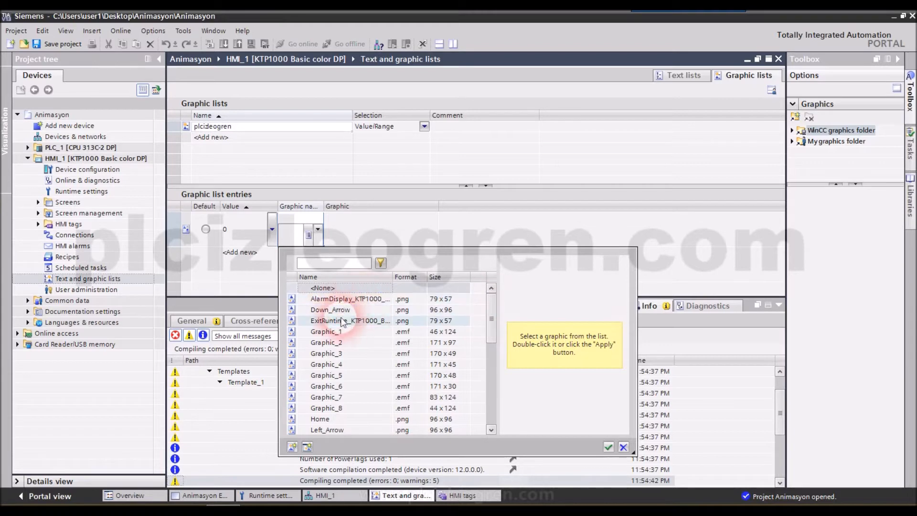
{"action": "mouse_move", "coordinate": [869, 247]}
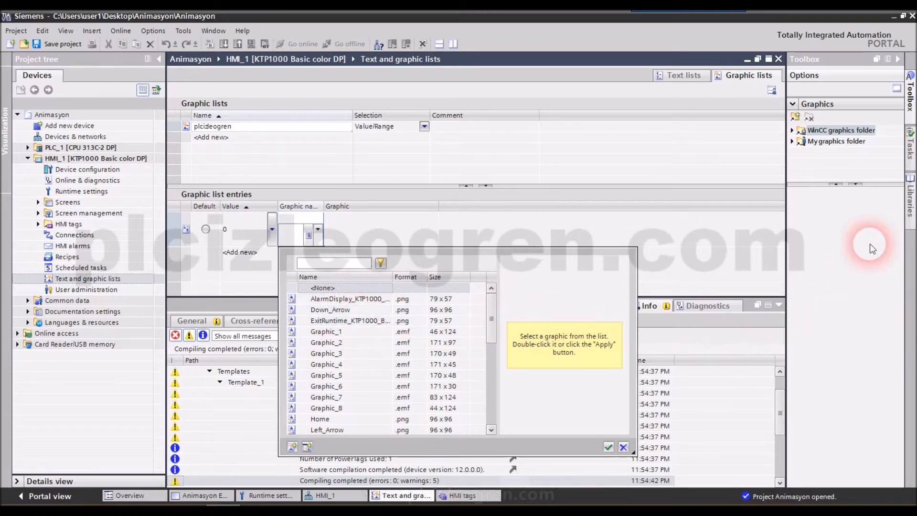
{"action": "mouse_move", "coordinate": [477, 343]}
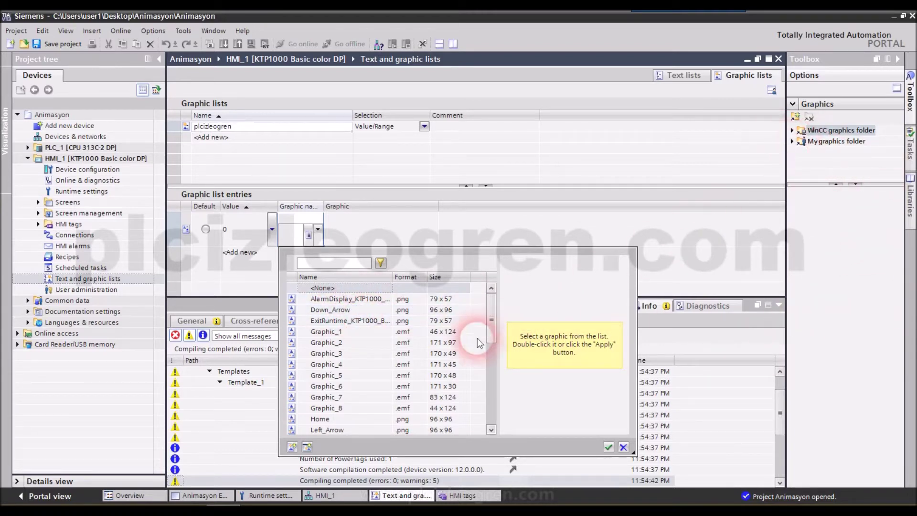
{"action": "mouse_move", "coordinate": [493, 318]}
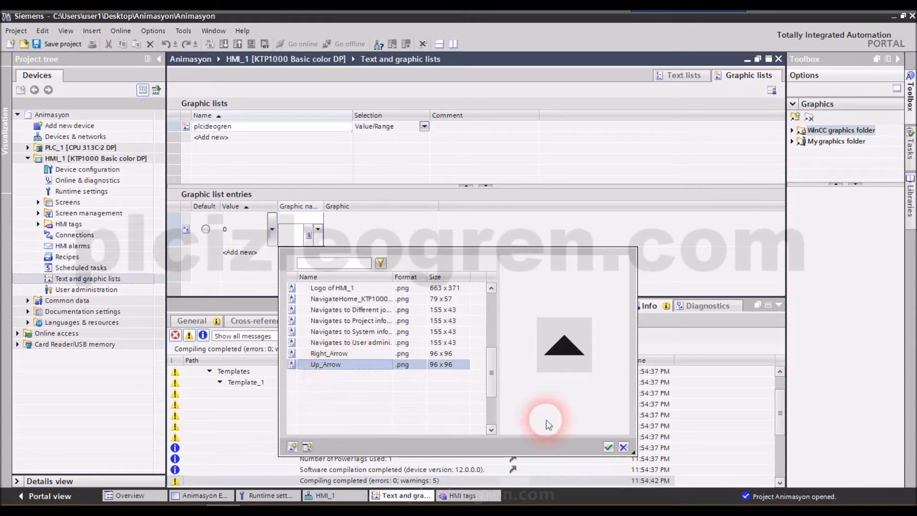
{"action": "left_click", "coordinate": [609, 447]}
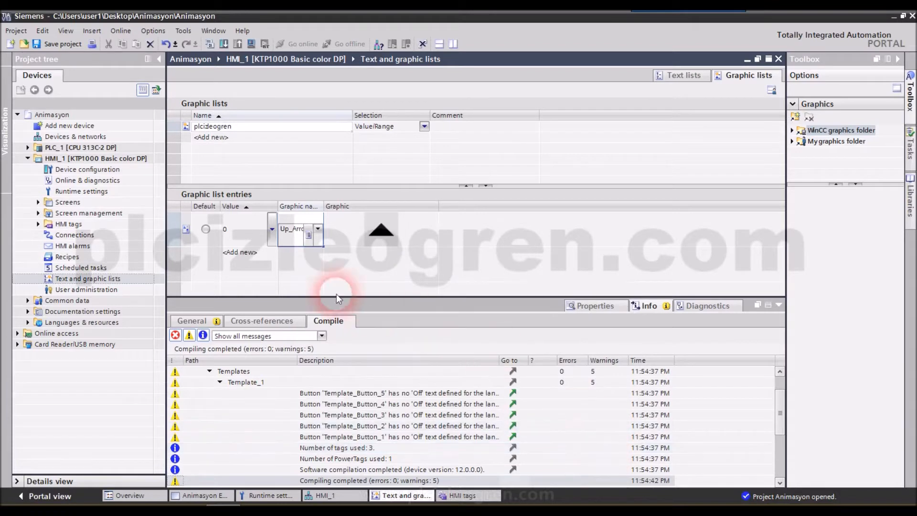
Step: Add entries 1–3 with Right_Arrow, Left_Arrow and Up_Arrow images
{"action": "left_click", "coordinate": [239, 253]}
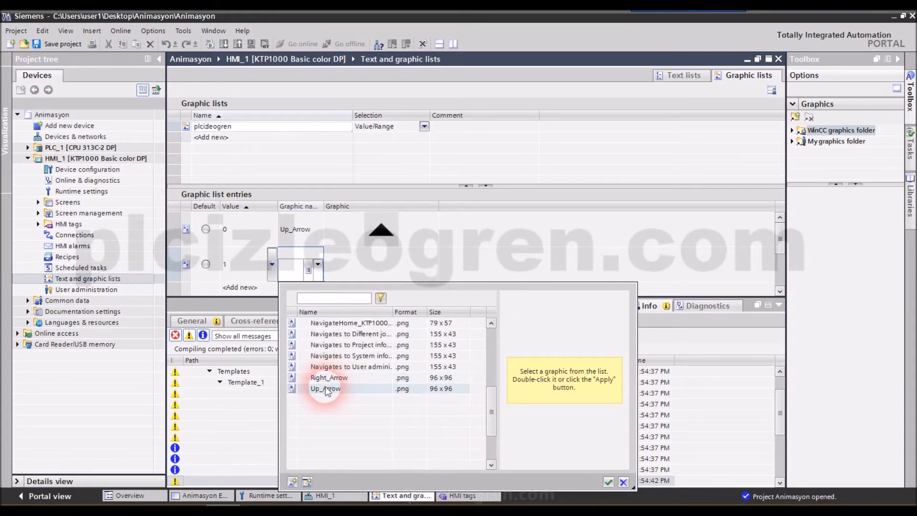
{"action": "left_click", "coordinate": [329, 378]}
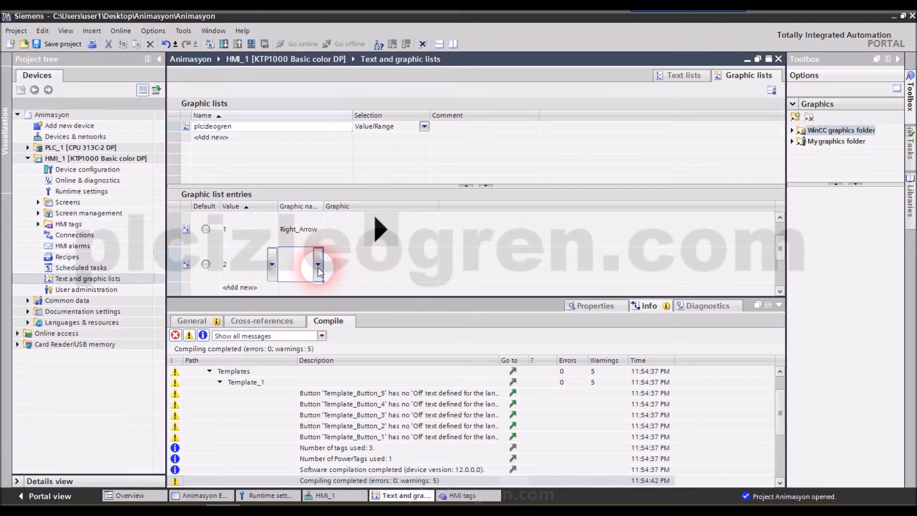
{"action": "left_click", "coordinate": [317, 264]}
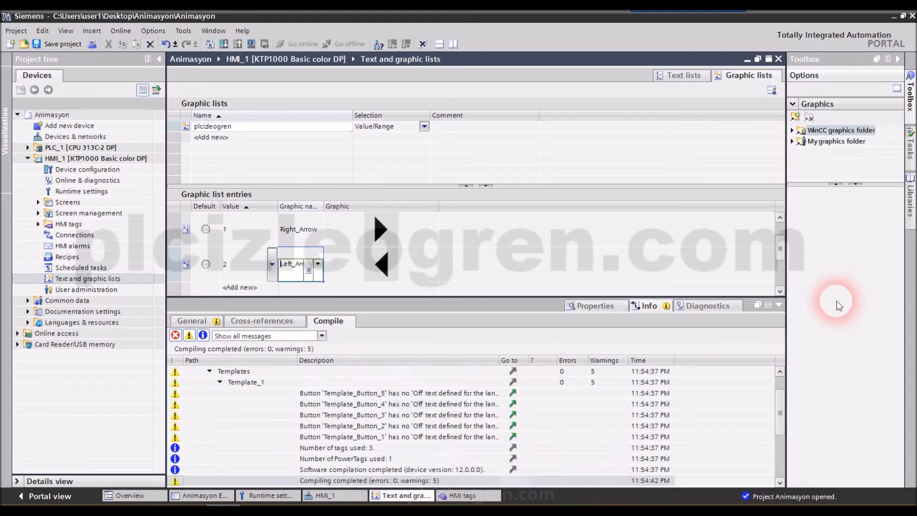
{"action": "mouse_move", "coordinate": [766, 280]}
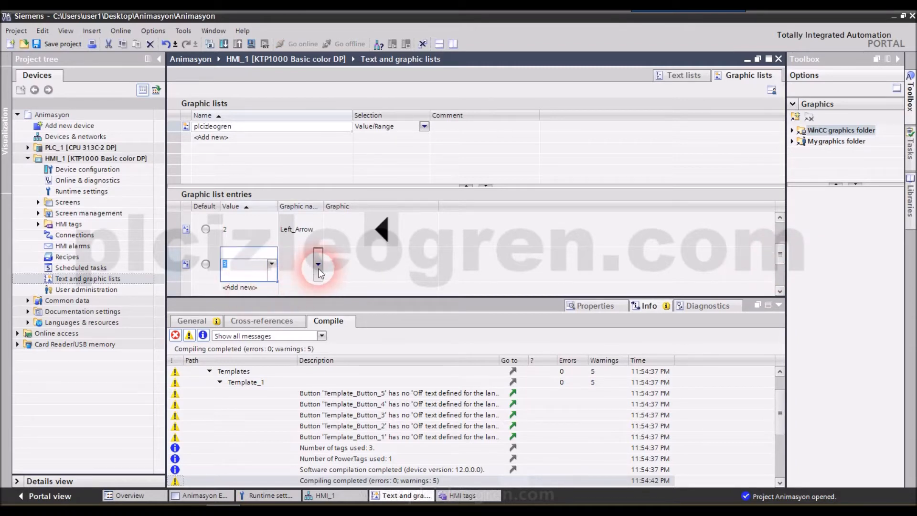
{"action": "left_click", "coordinate": [317, 264]}
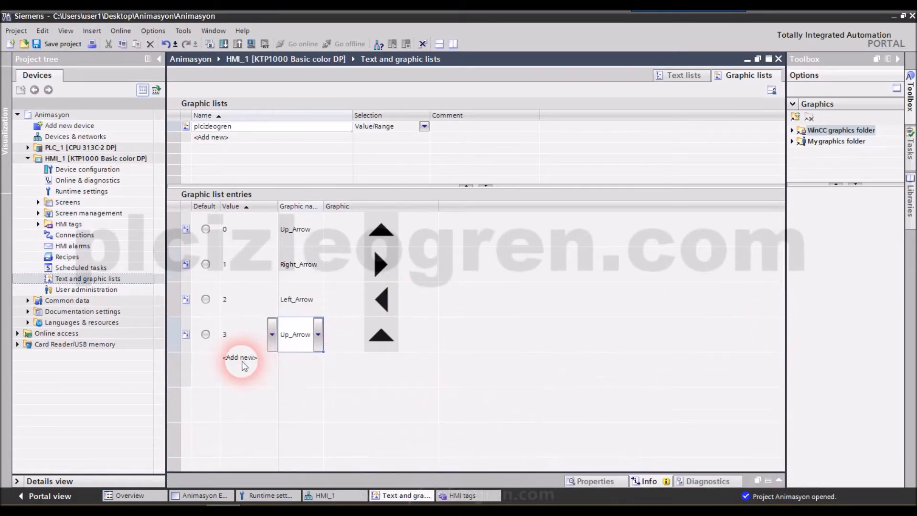
Step: Add entry 4 to the graphic list and assign it the Logo of HMI_1 image
{"action": "left_click", "coordinate": [239, 358]}
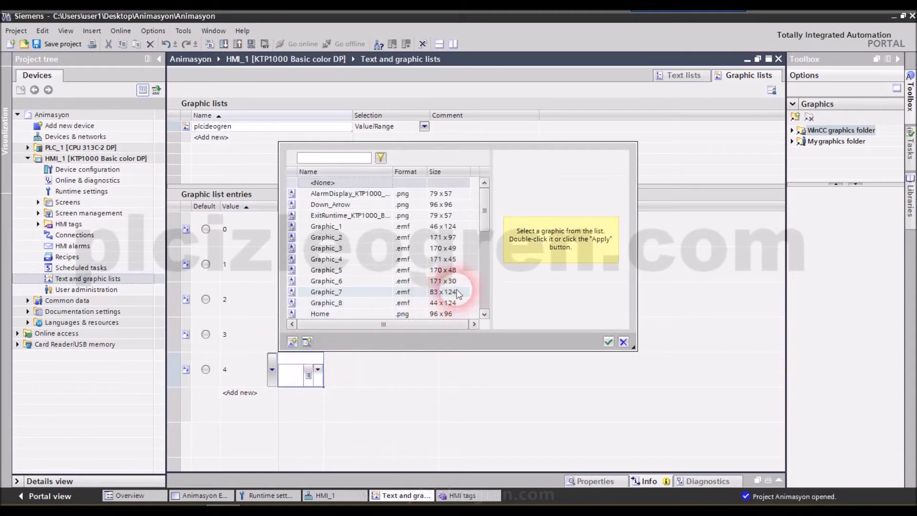
{"action": "scroll", "scroll_direction": "down", "scroll_amount": 3}
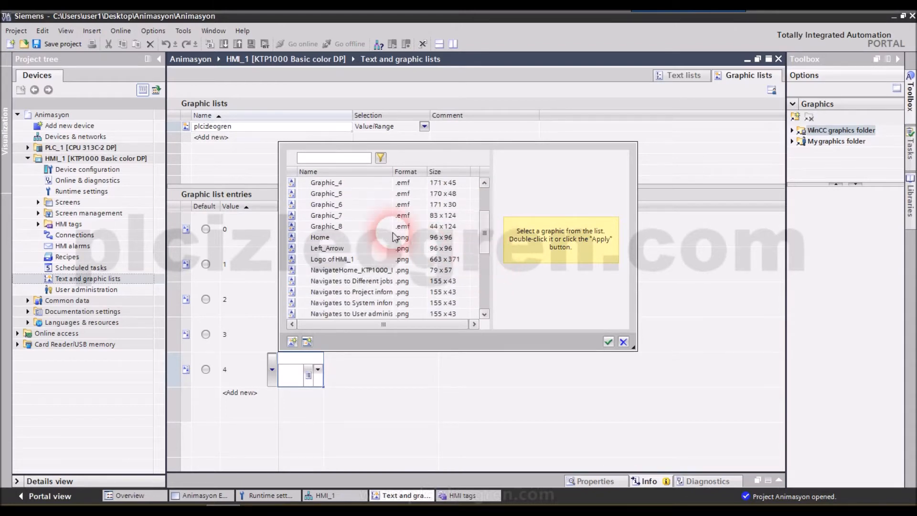
{"action": "scroll", "scroll_direction": "down", "scroll_amount": 3}
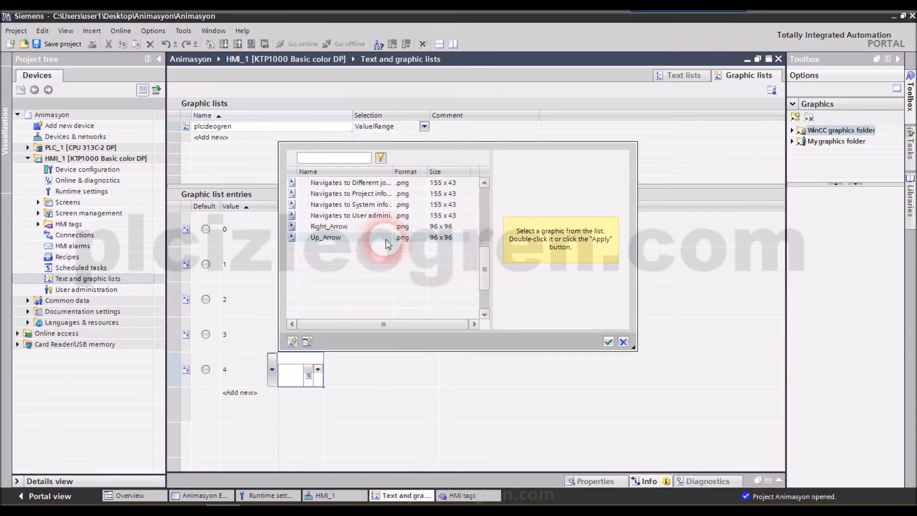
{"action": "scroll", "scroll_direction": "up", "scroll_amount": 3}
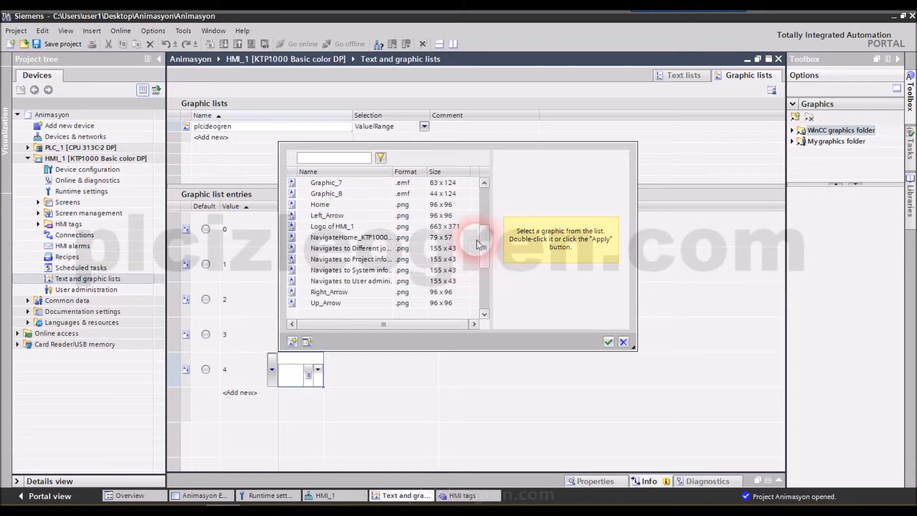
{"action": "left_click", "coordinate": [333, 226]}
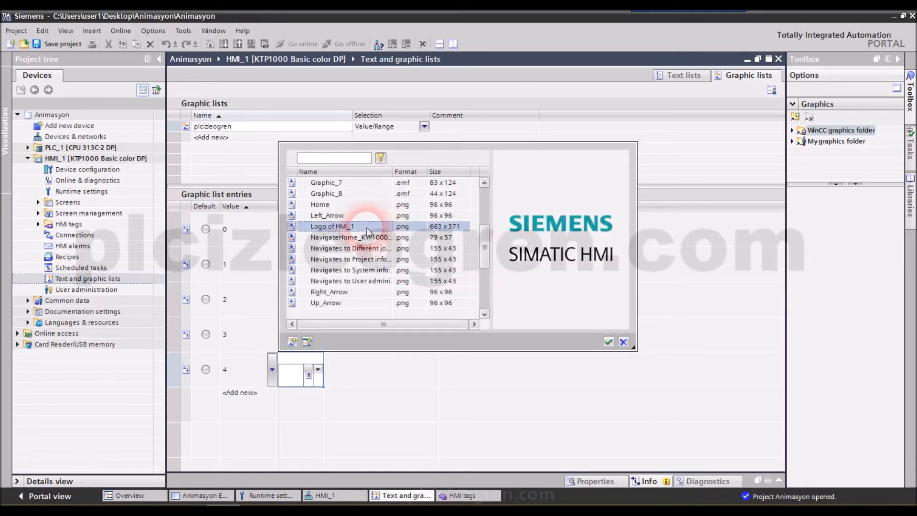
{"action": "left_click", "coordinate": [327, 215]}
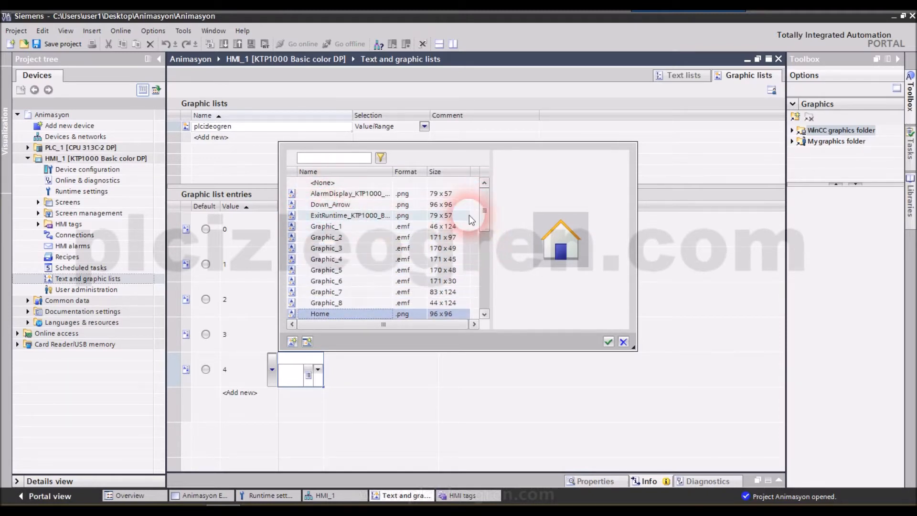
{"action": "scroll", "scroll_direction": "down", "scroll_amount": 3}
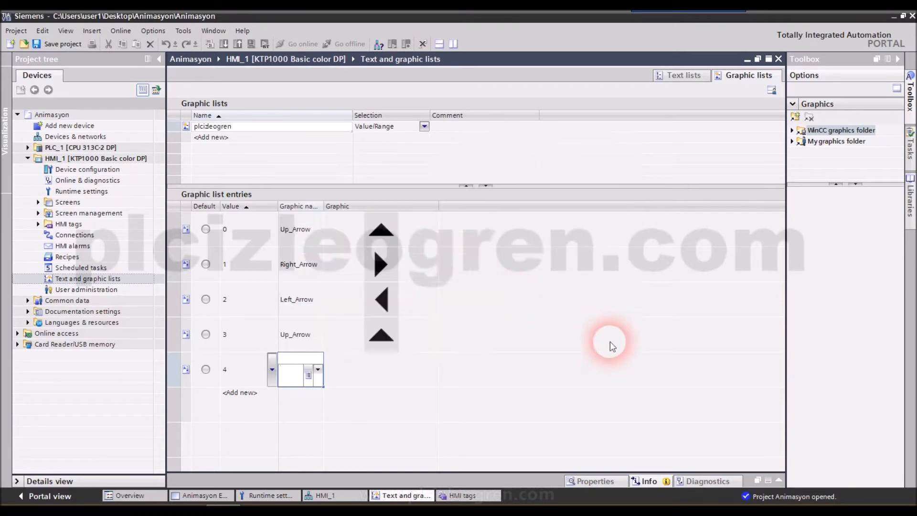
{"action": "left_click", "coordinate": [307, 369]}
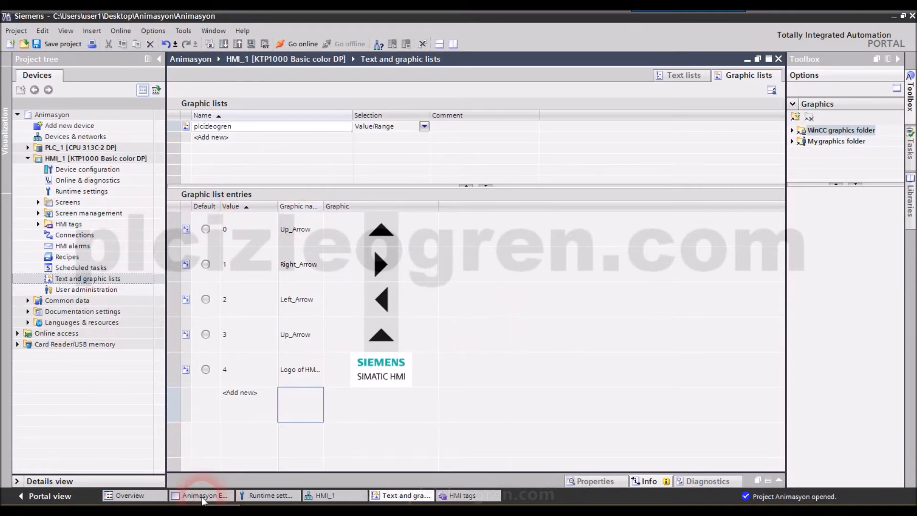
Step: Return to Animasyon Ekranı and draw a large graphic I/O field across the screen top
{"action": "left_click", "coordinate": [201, 495]}
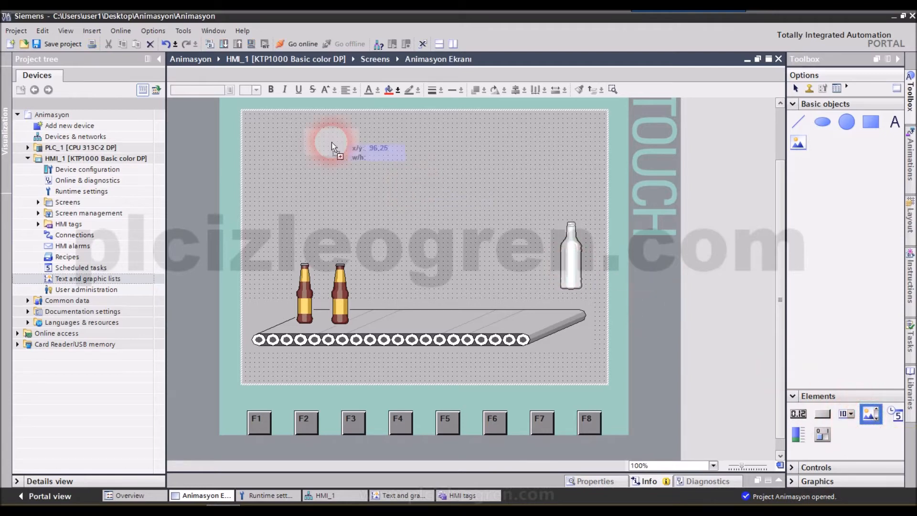
{"action": "left_click_drag", "start_coordinate": [331, 146], "coordinate": [275, 132]}
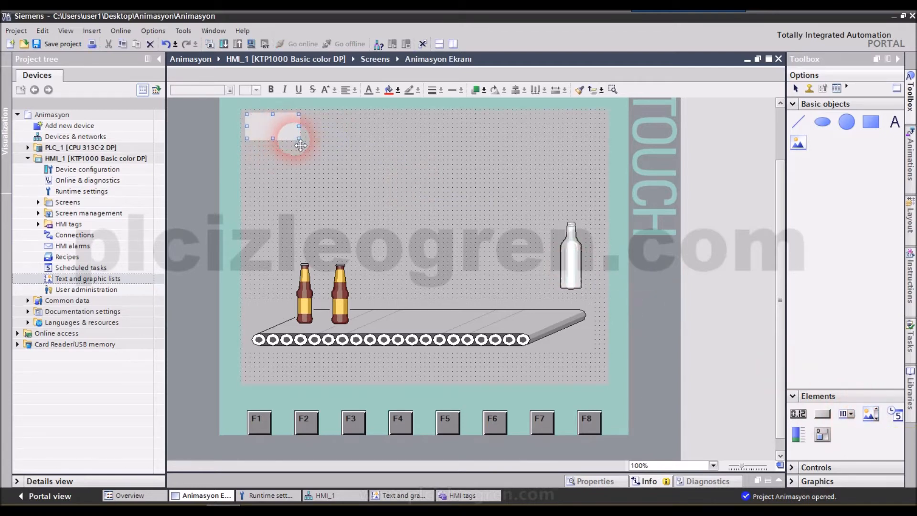
{"action": "left_click_drag", "start_coordinate": [298, 145], "coordinate": [413, 178]}
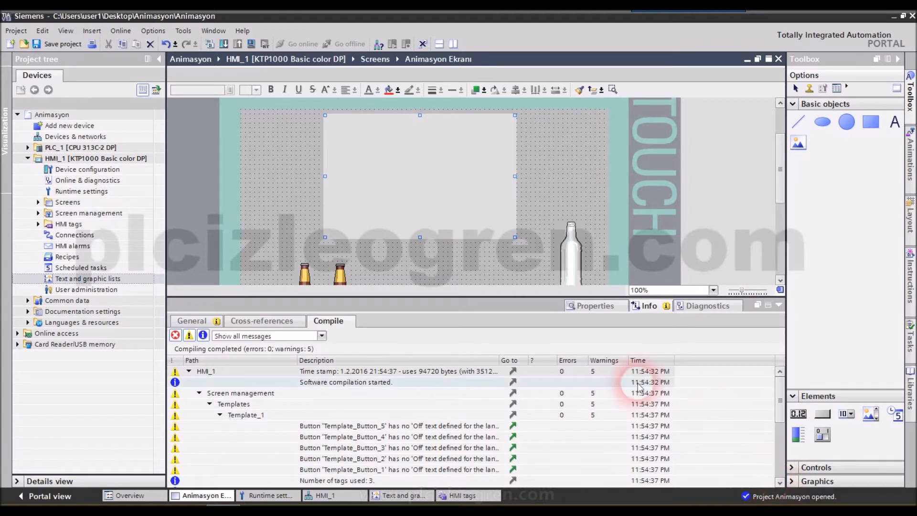
Step: Set the graphic I/O field's Graphics list to plcideogren in its General properties
{"action": "left_click", "coordinate": [595, 306]}
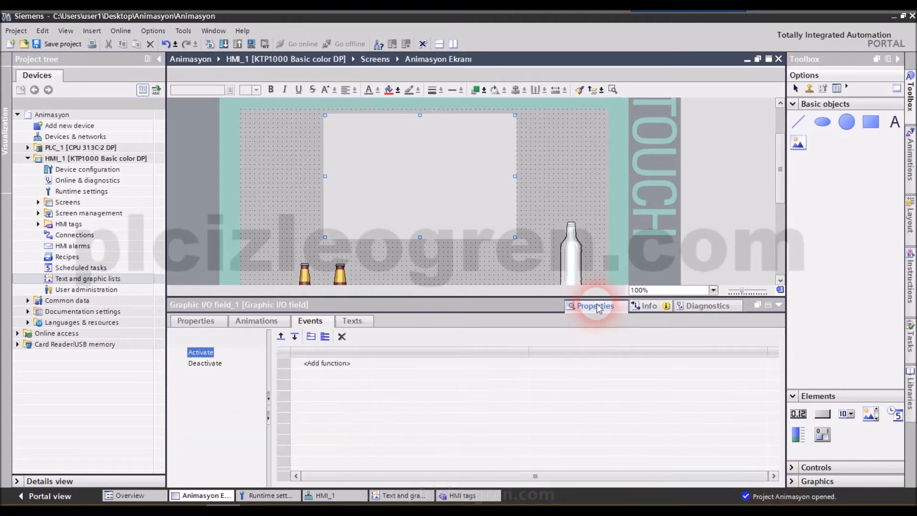
{"action": "left_click", "coordinate": [195, 321]}
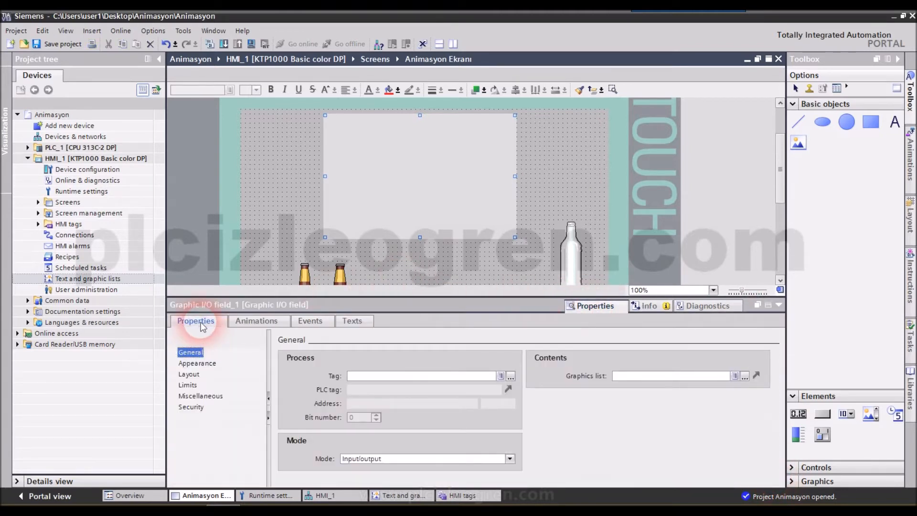
{"action": "mouse_move", "coordinate": [424, 189]}
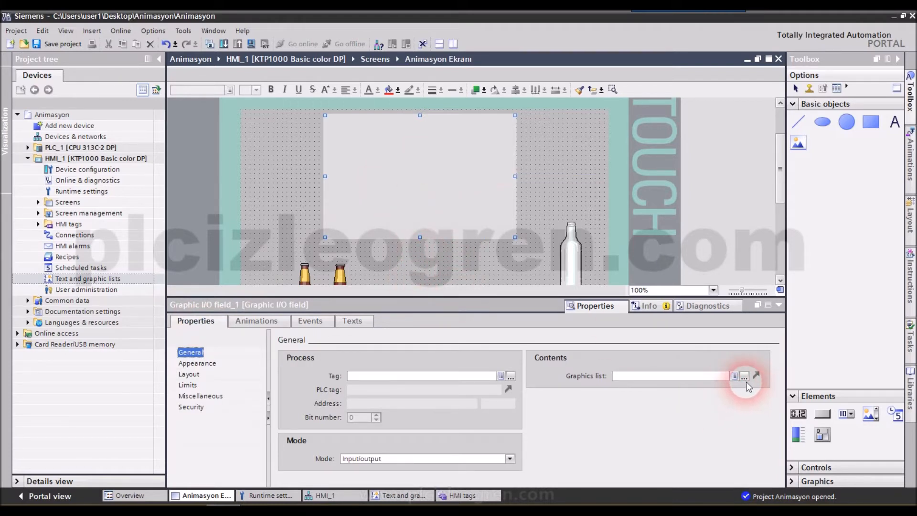
{"action": "left_click", "coordinate": [745, 376]}
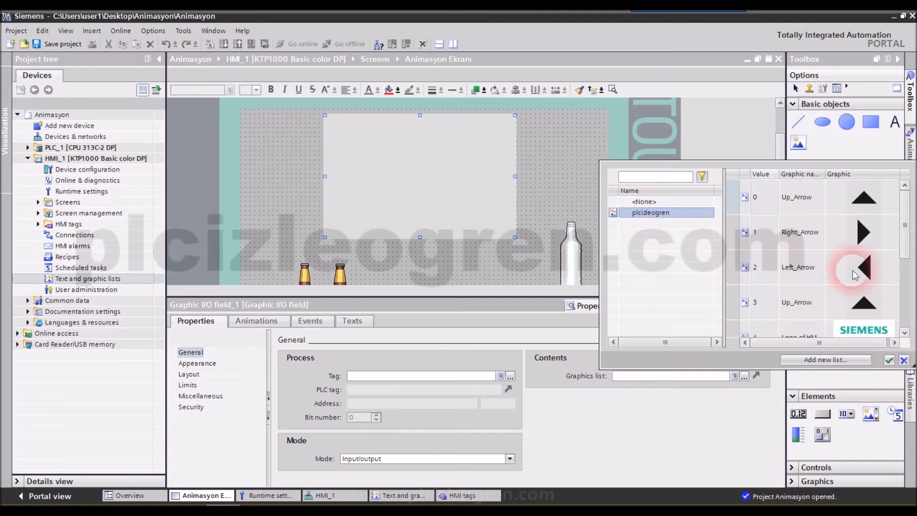
{"action": "left_click", "coordinate": [651, 213]}
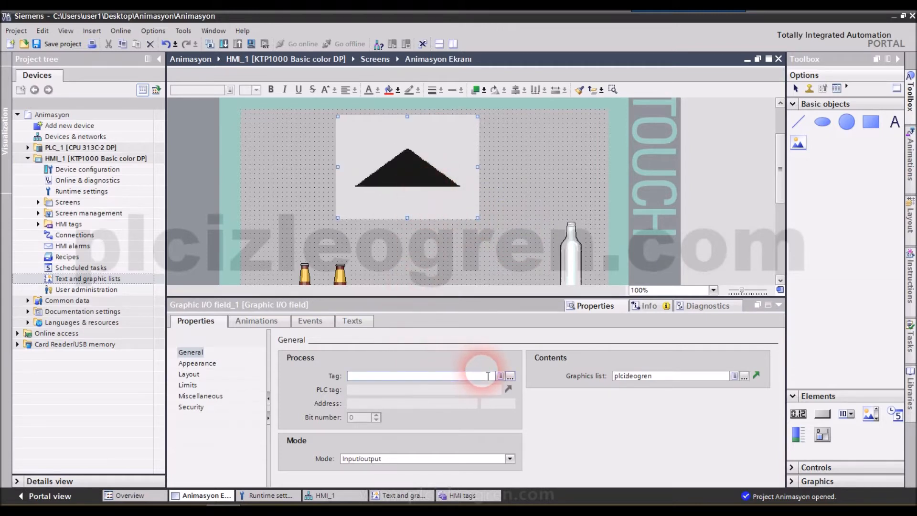
{"action": "mouse_move", "coordinate": [510, 376]}
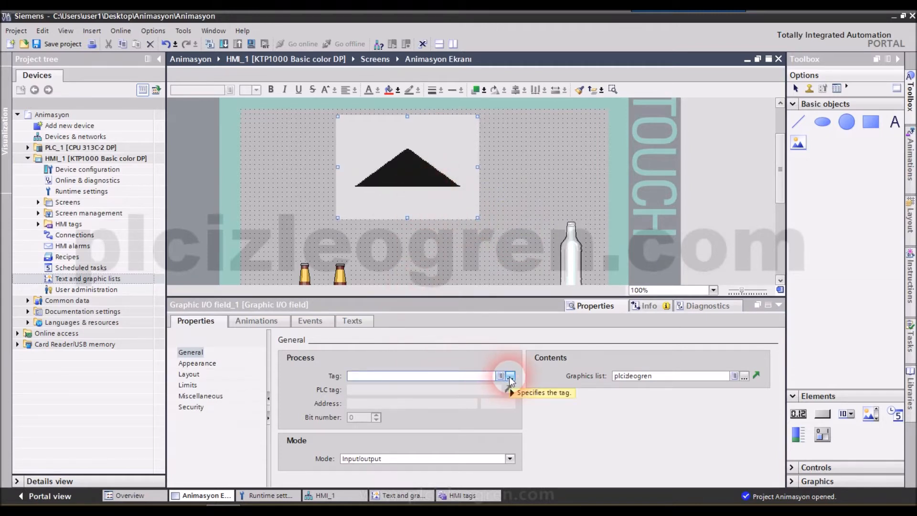
Step: Create an internal Int HMI tag 'Animasyon' and assign it as the field's tag
{"action": "left_click", "coordinate": [510, 375]}
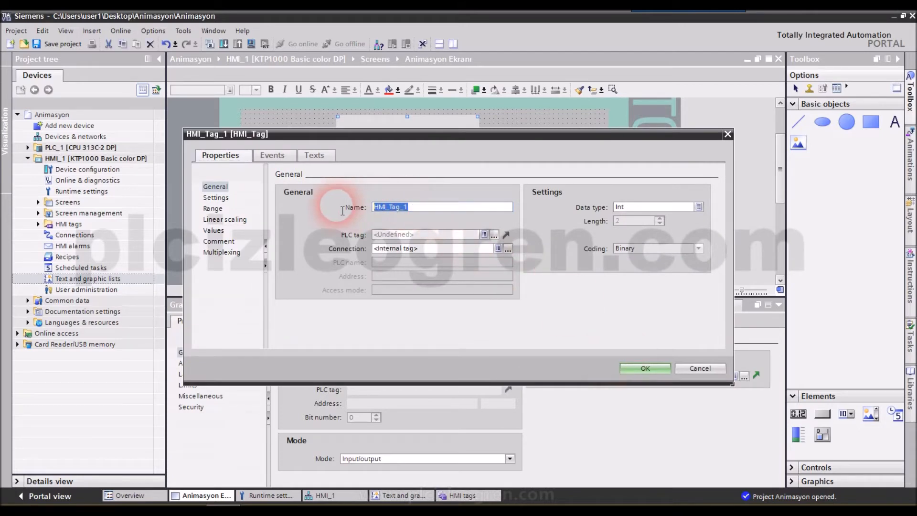
{"action": "type", "text": "A"}
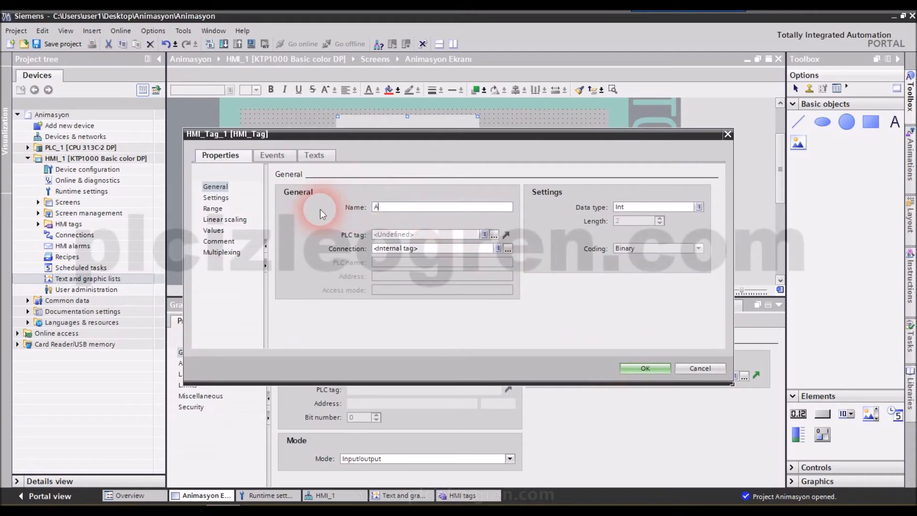
{"action": "type", "text": "ni"}
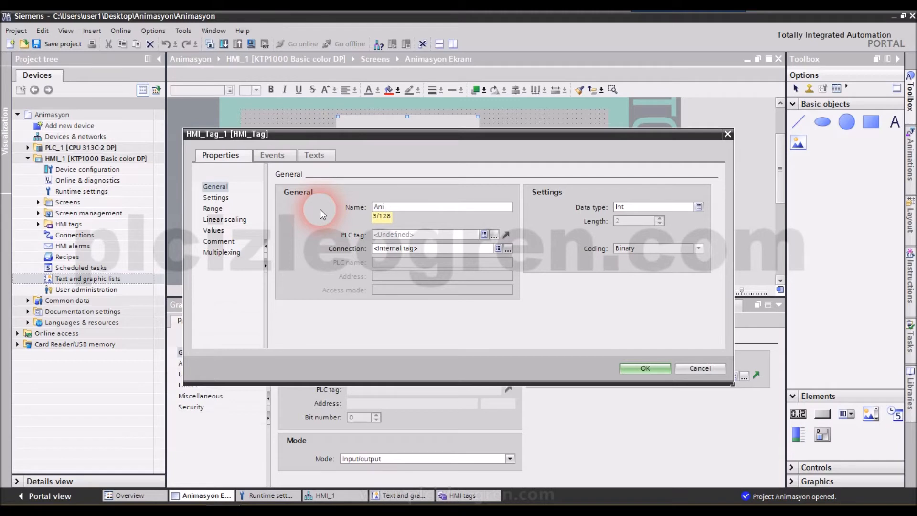
{"action": "type", "text": "masyon"}
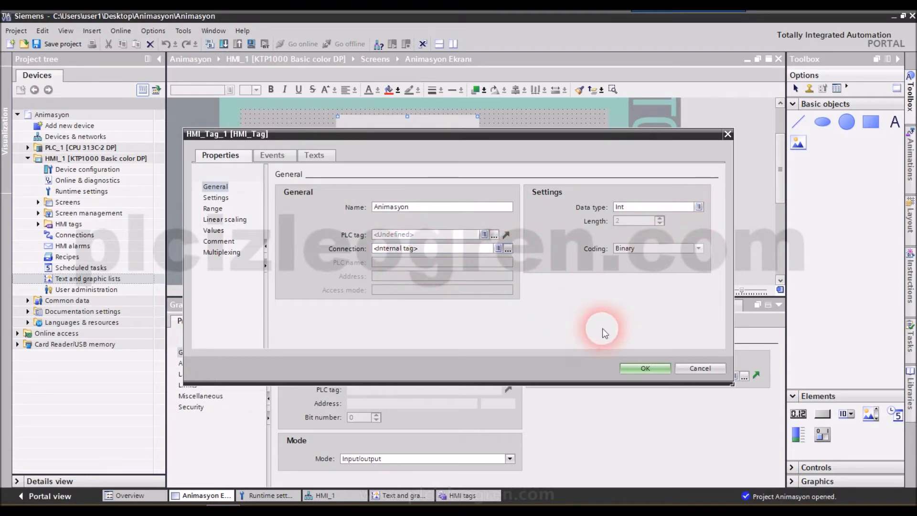
{"action": "left_click", "coordinate": [645, 368]}
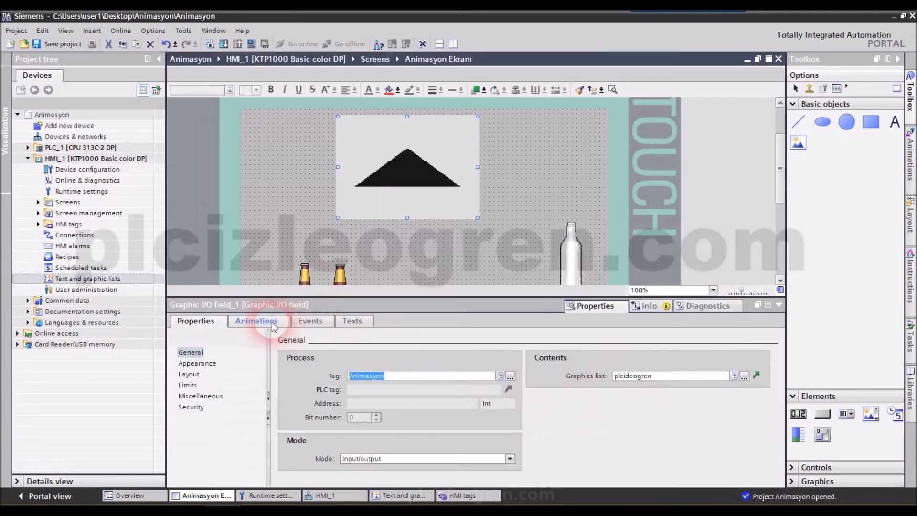
Step: Select the Animasyon Ekranı screen canvas and inspect its Loaded event functions
{"action": "left_click", "coordinate": [310, 321]}
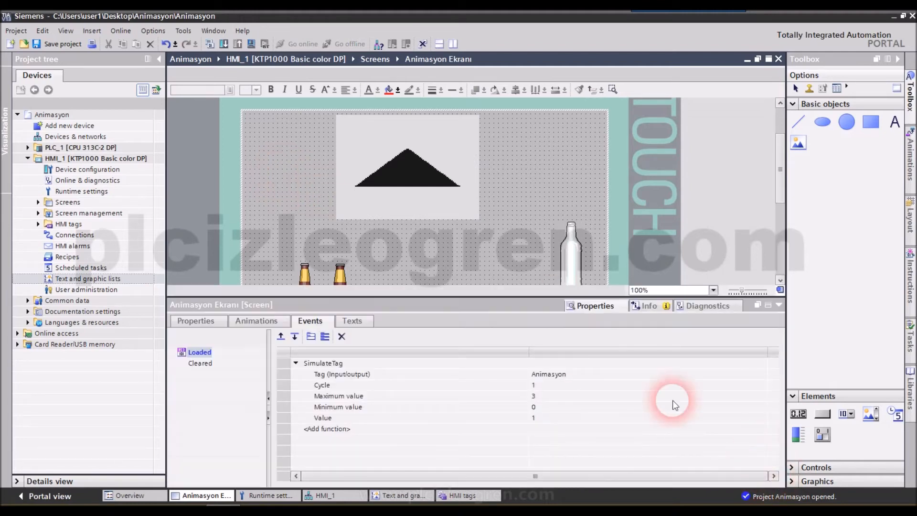
{"action": "left_click", "coordinate": [193, 352]}
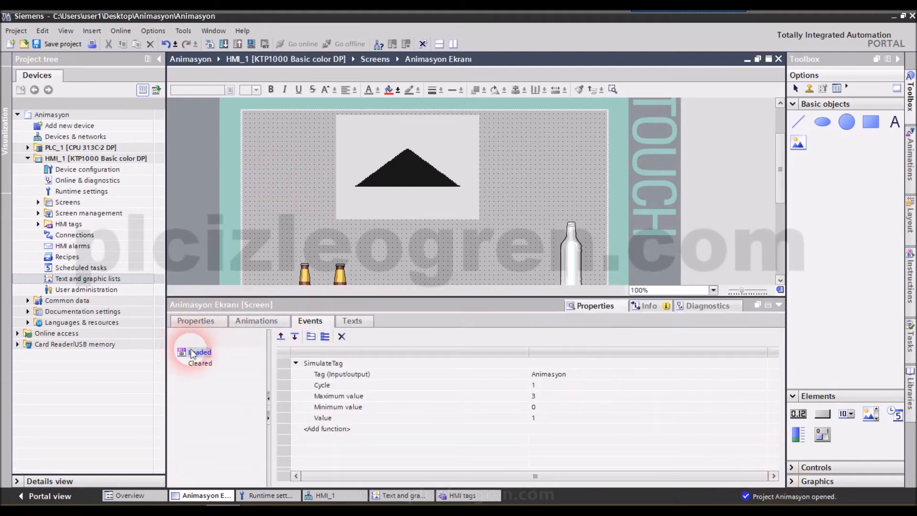
{"action": "left_click", "coordinate": [200, 352]}
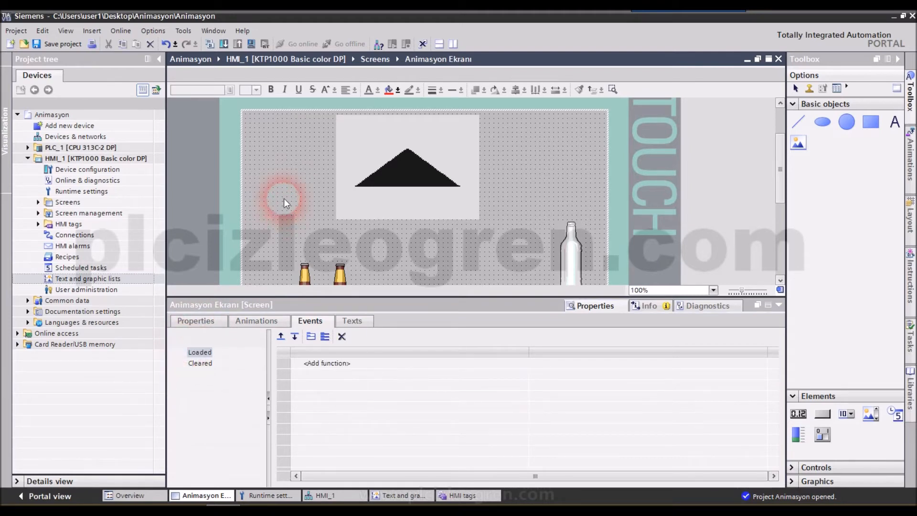
{"action": "left_click", "coordinate": [195, 321]}
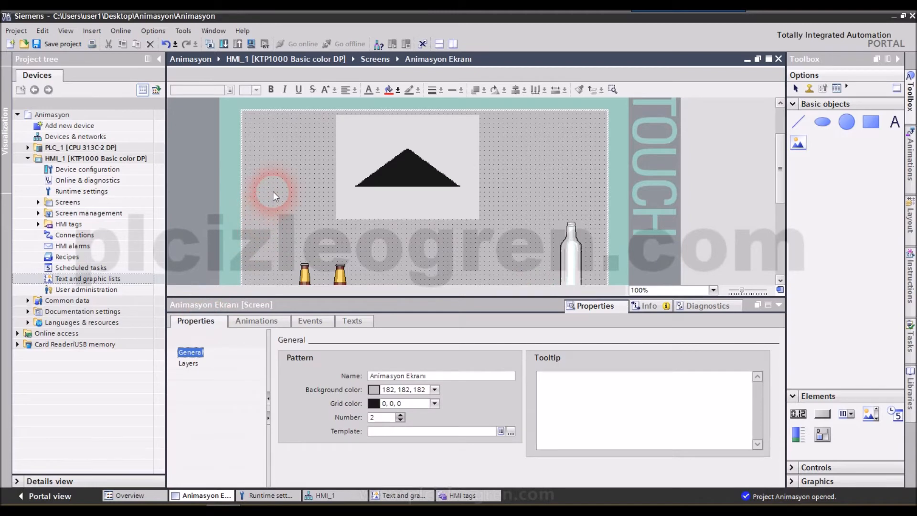
{"action": "left_click", "coordinate": [311, 321]}
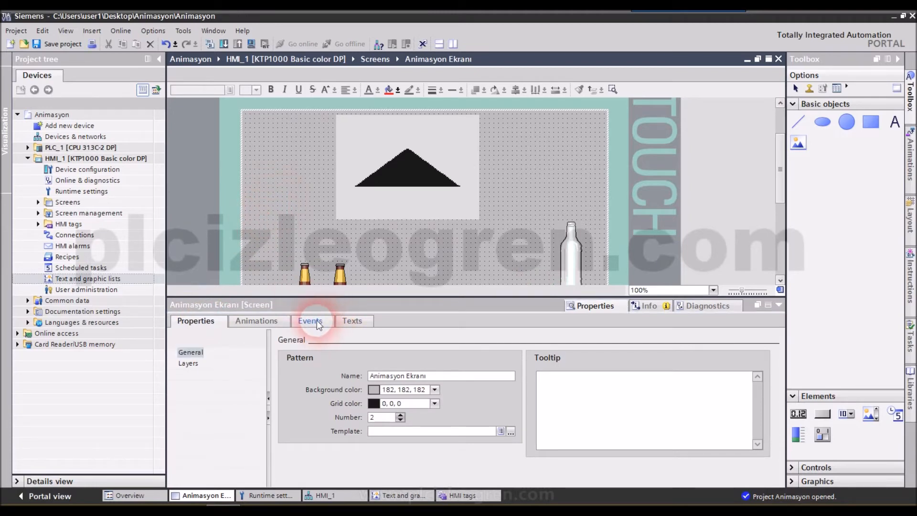
Step: Add system function SimulateTag to the Loaded event and choose the Animasyon tag
{"action": "left_click", "coordinate": [310, 321]}
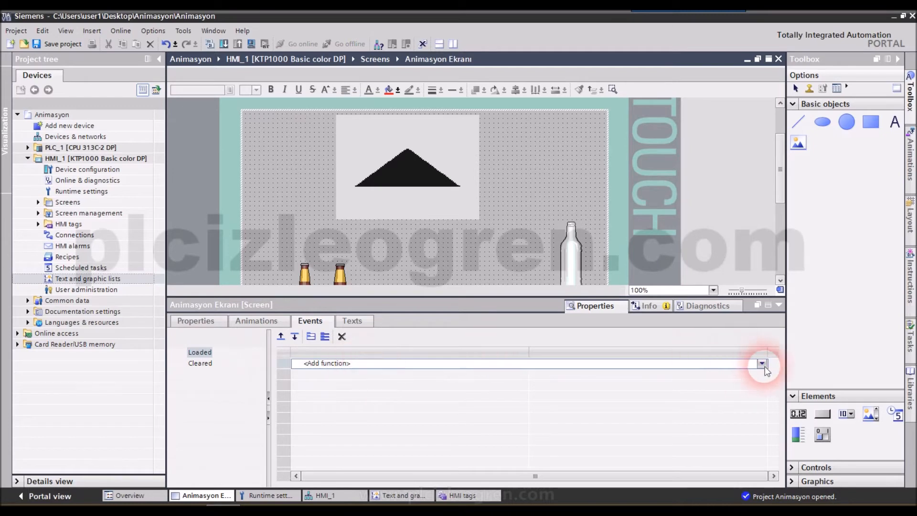
{"action": "left_click", "coordinate": [762, 363]}
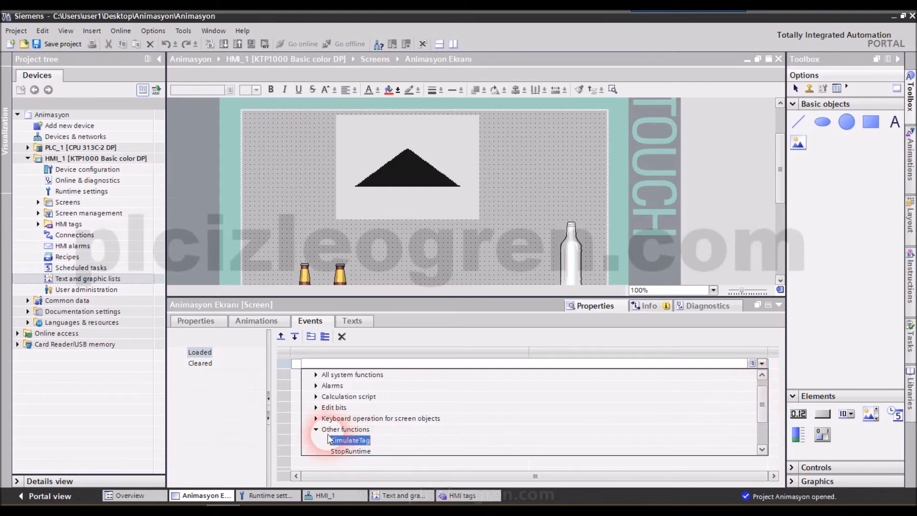
{"action": "mouse_move", "coordinate": [349, 440]}
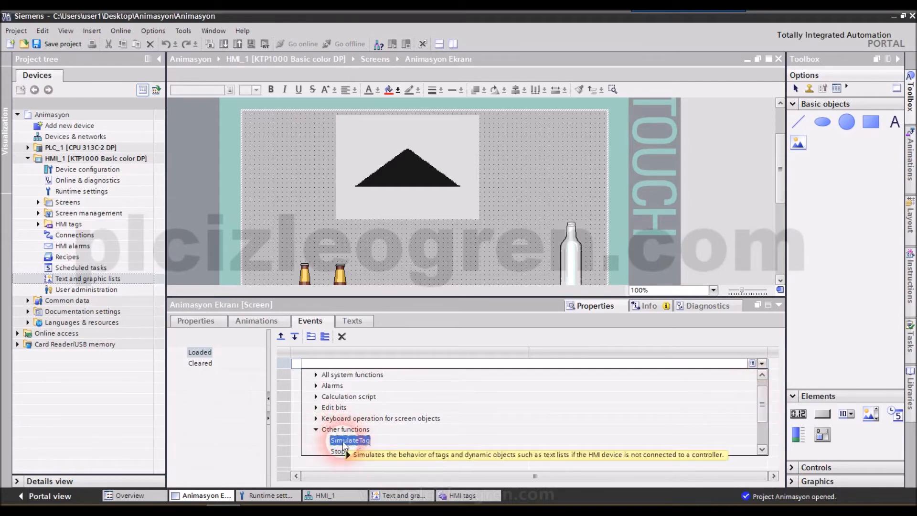
{"action": "left_click", "coordinate": [348, 440]}
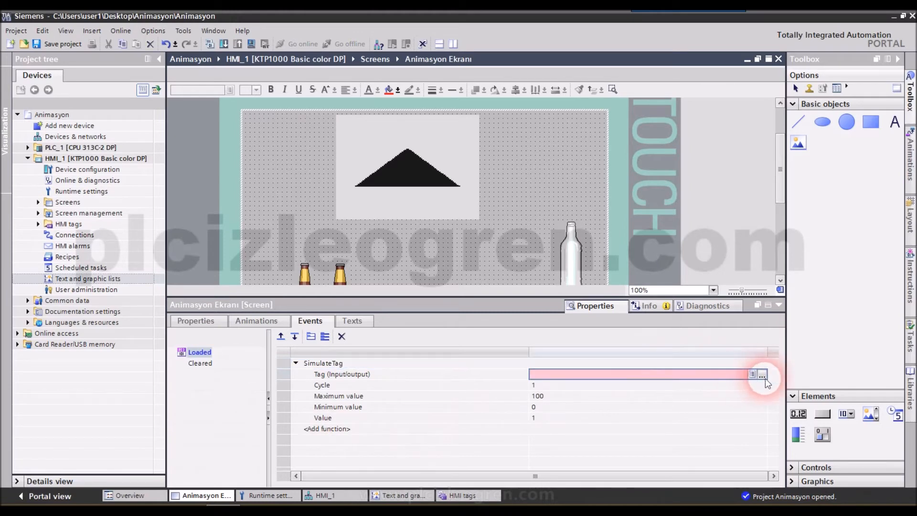
{"action": "left_click", "coordinate": [761, 374]}
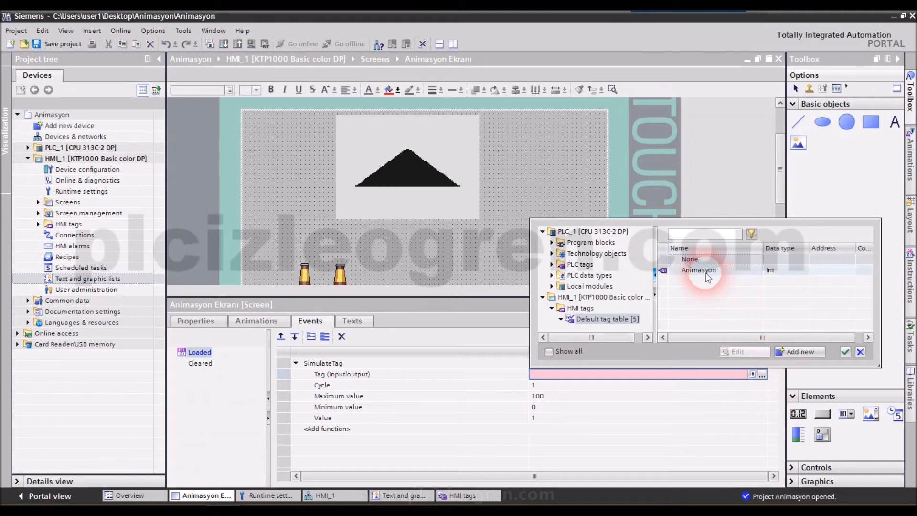
{"action": "left_click", "coordinate": [699, 270]}
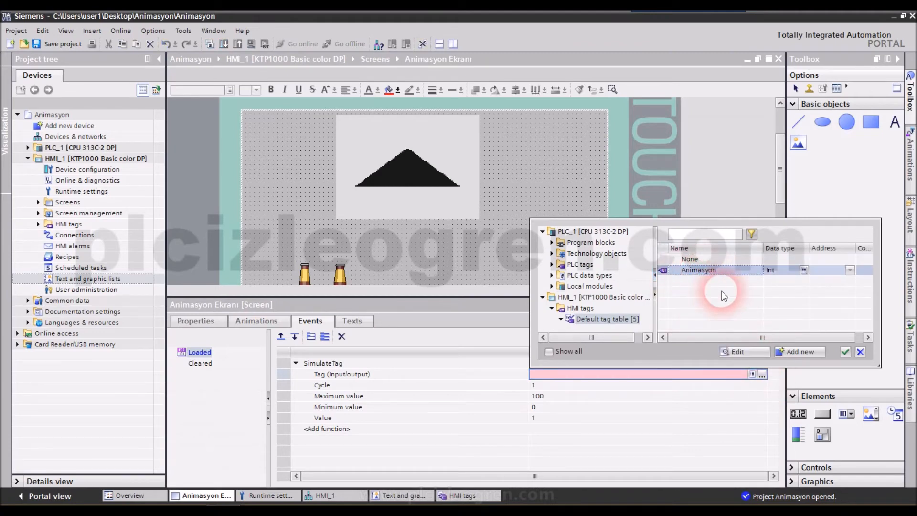
{"action": "left_click", "coordinate": [698, 269]}
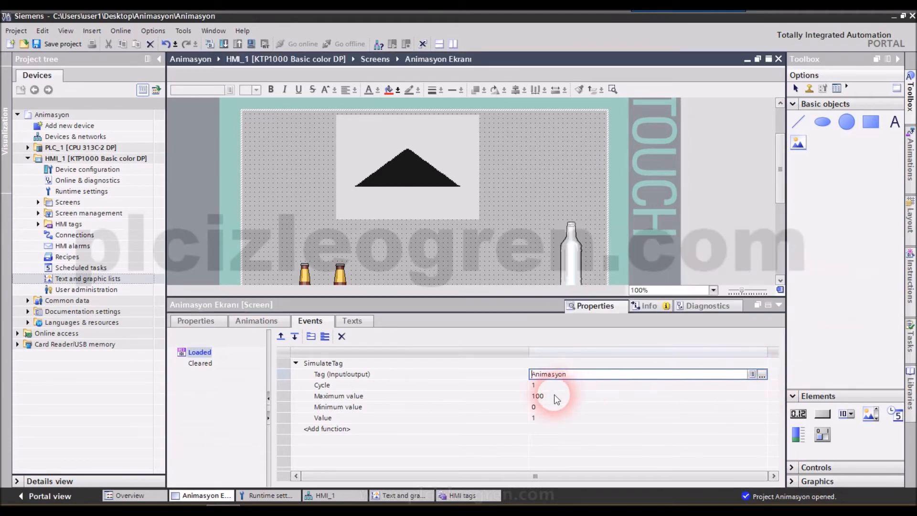
{"action": "left_click", "coordinate": [543, 385]}
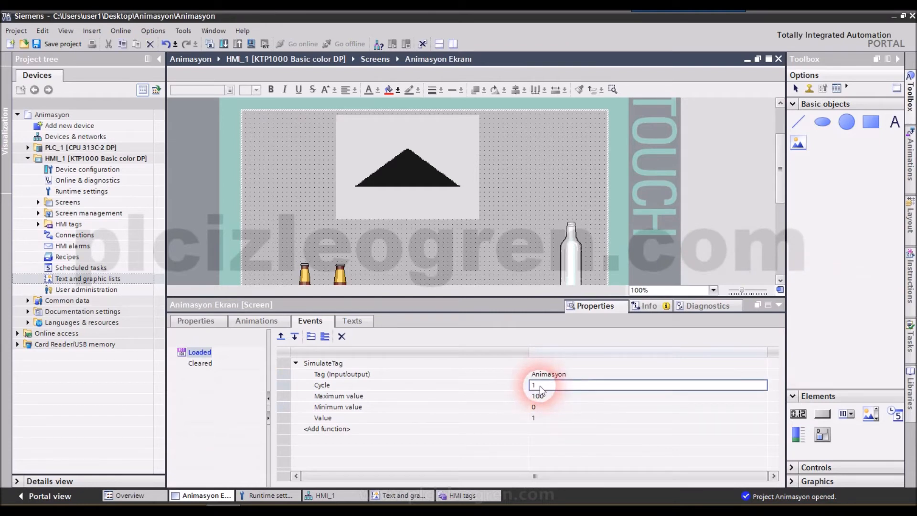
Step: Set SimulateTag's maximum value to 4, keeping cycle 1 and minimum 0
{"action": "left_click", "coordinate": [544, 385]}
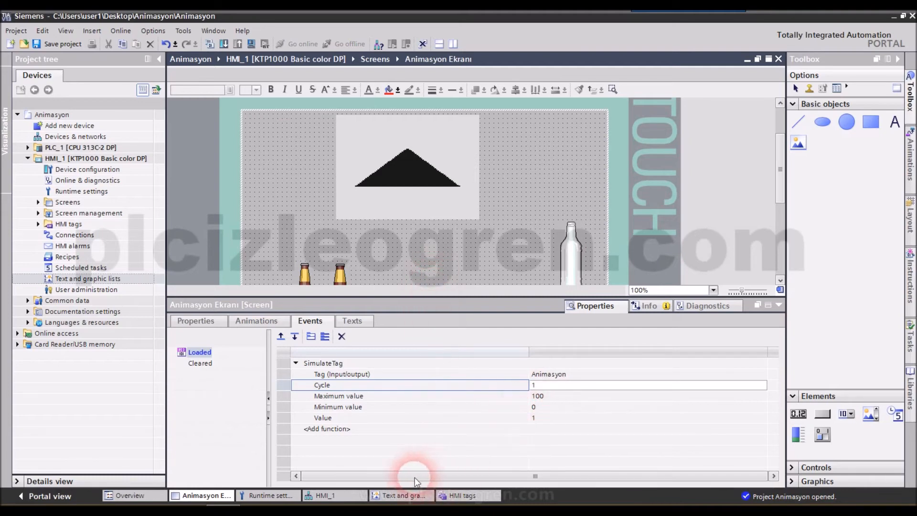
{"action": "mouse_move", "coordinate": [404, 495]}
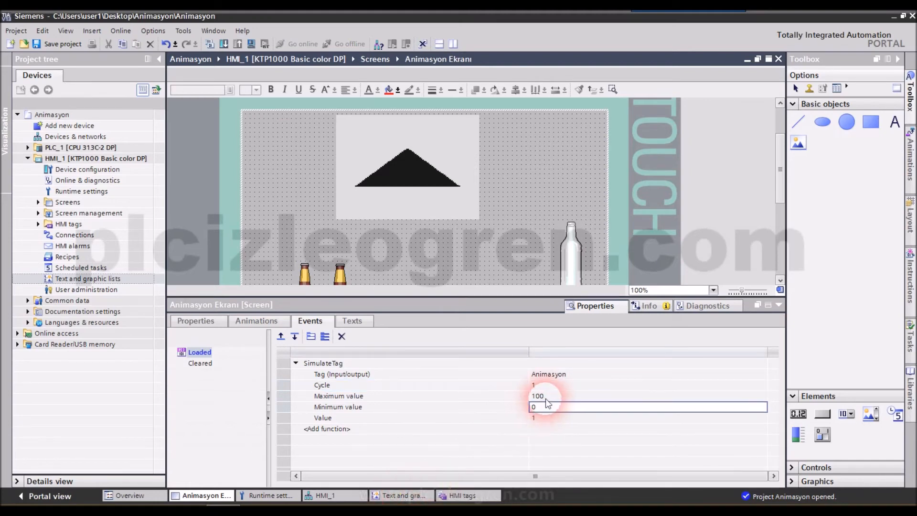
{"action": "left_click", "coordinate": [538, 396]}
{"action": "type", "text": "4"}
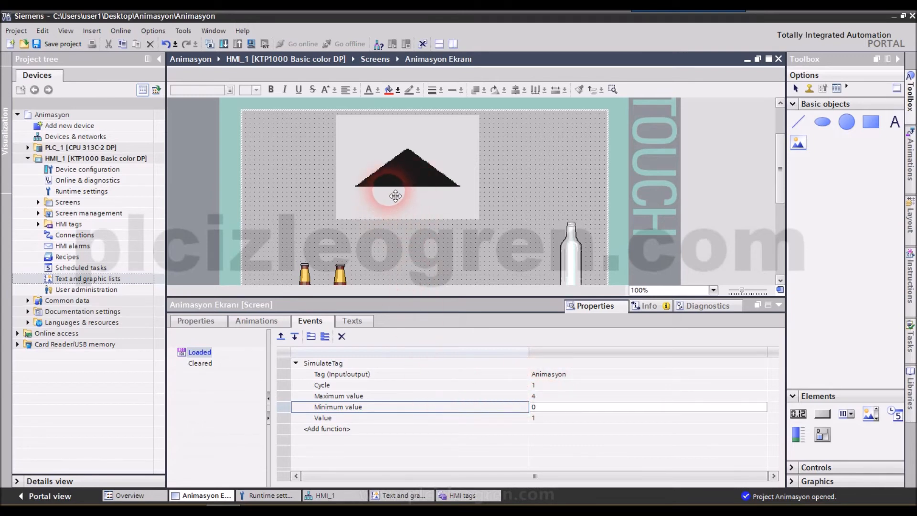
{"action": "mouse_move", "coordinate": [390, 187]}
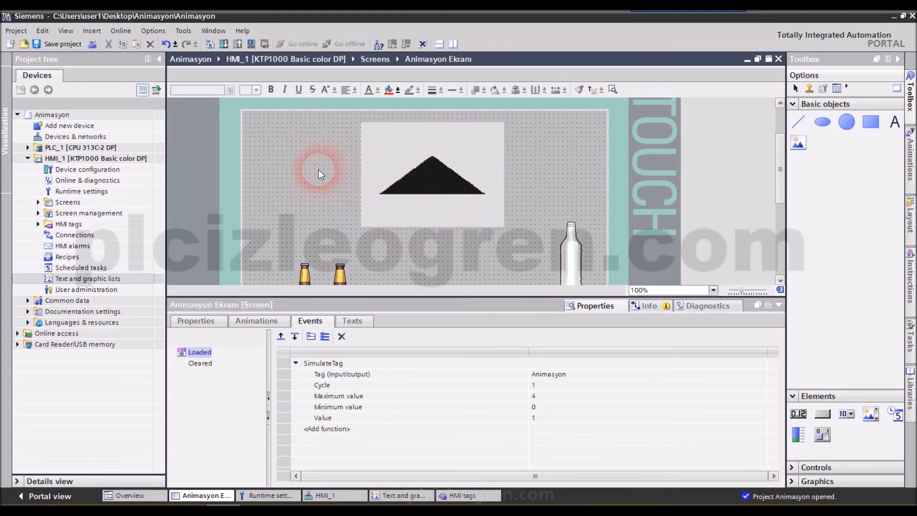
{"action": "left_click", "coordinate": [419, 176]}
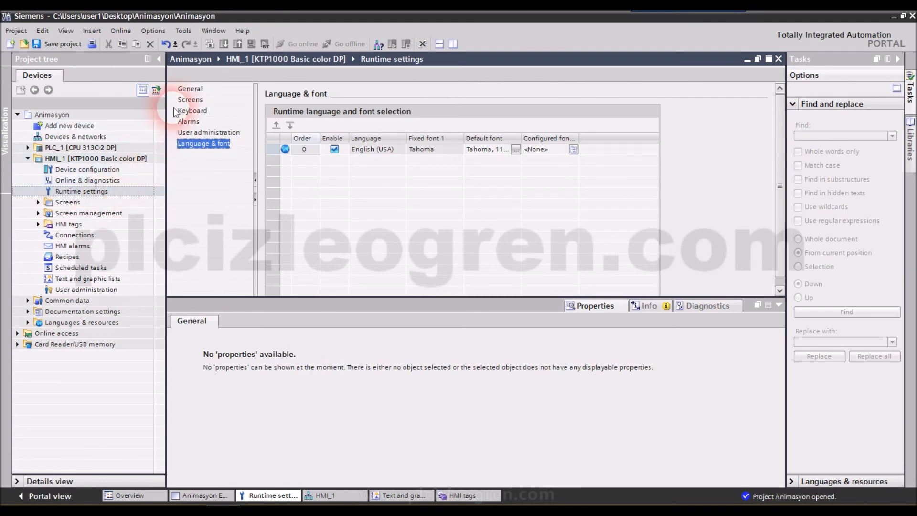
{"action": "left_click", "coordinate": [189, 89]}
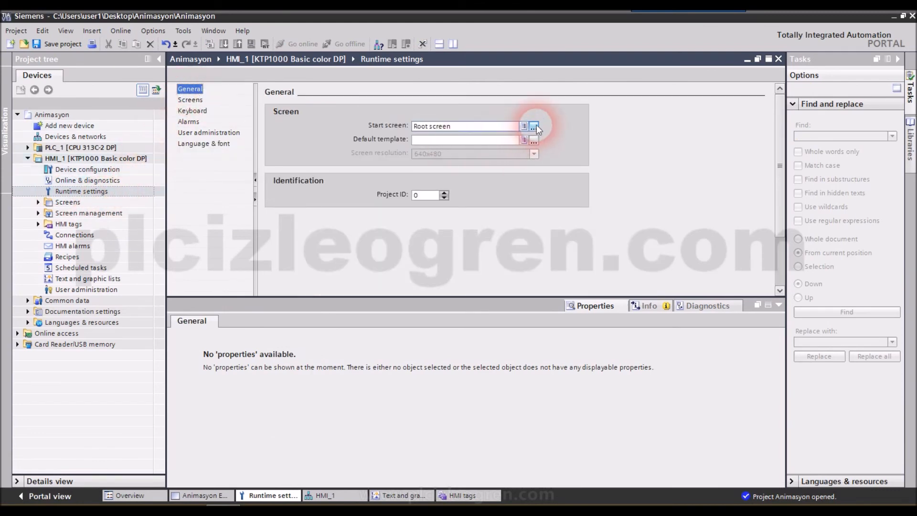
{"action": "mouse_move", "coordinate": [529, 141]}
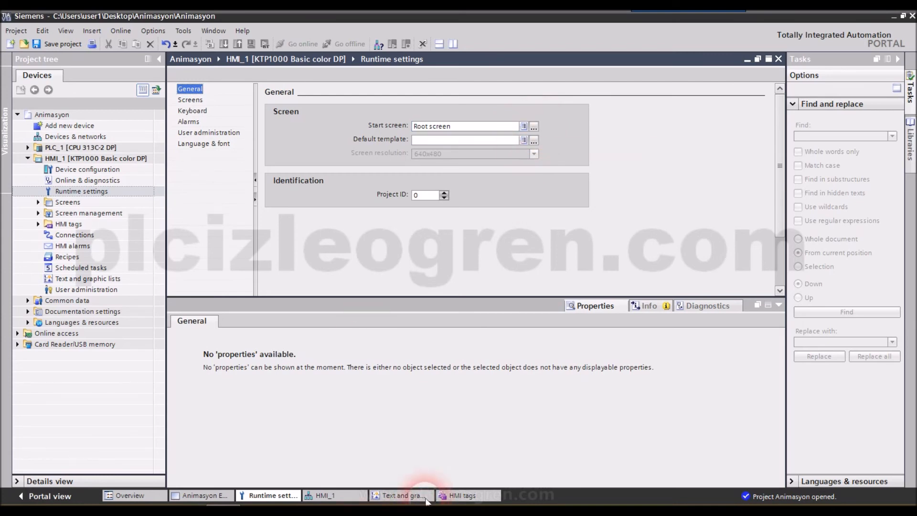
{"action": "left_click", "coordinate": [467, 496]}
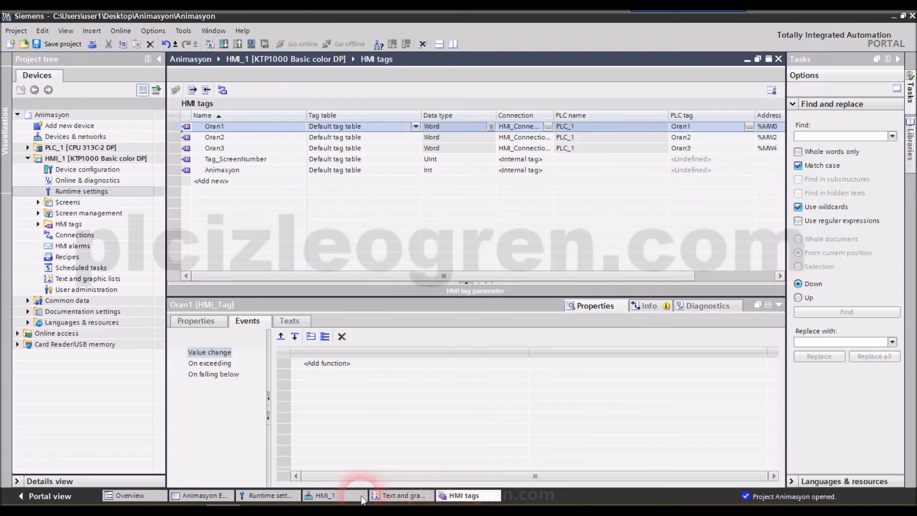
{"action": "left_click", "coordinate": [202, 495]}
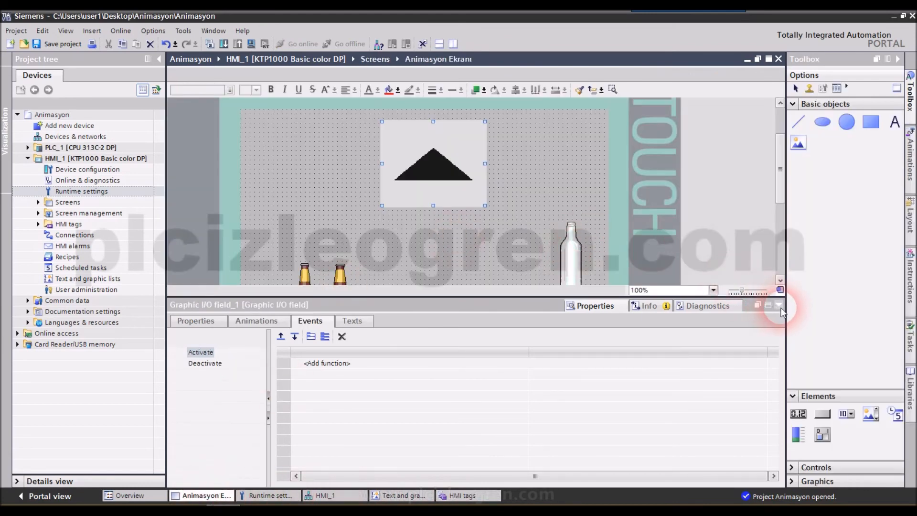
Step: Collapse the inspector and start HMI_1 simulation with the tag simulator from the Online menu
{"action": "left_click", "coordinate": [780, 306]}
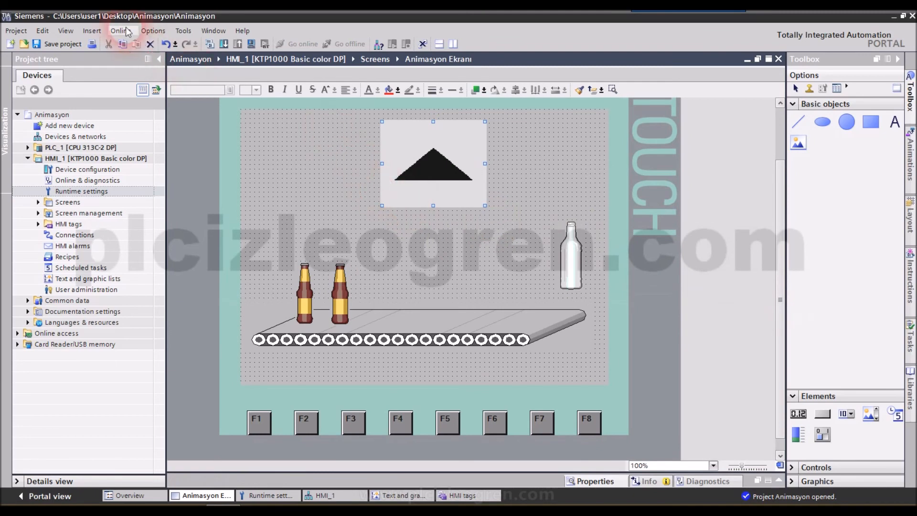
{"action": "left_click", "coordinate": [121, 31]}
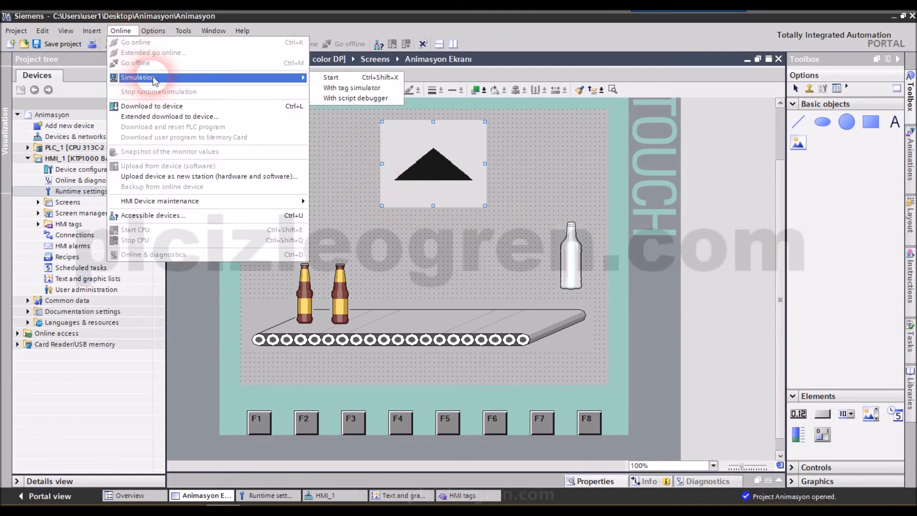
{"action": "mouse_move", "coordinate": [350, 92]}
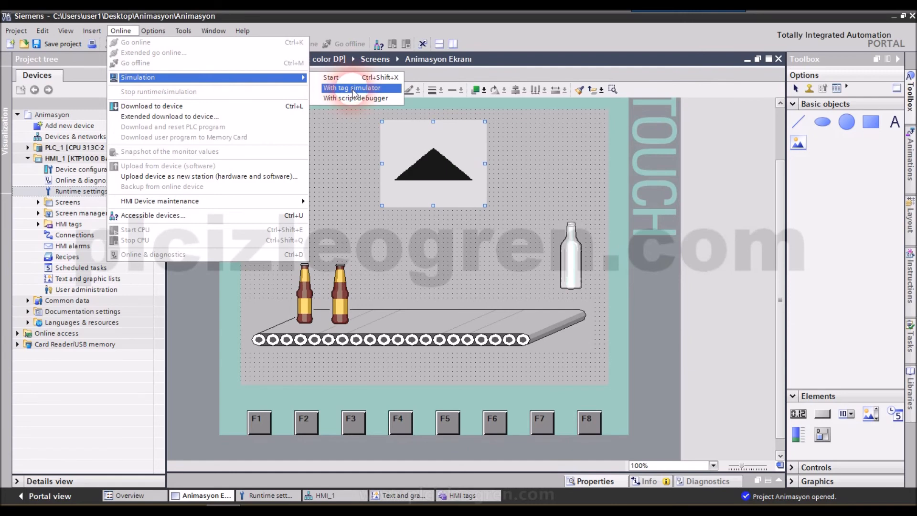
{"action": "left_click", "coordinate": [351, 88]}
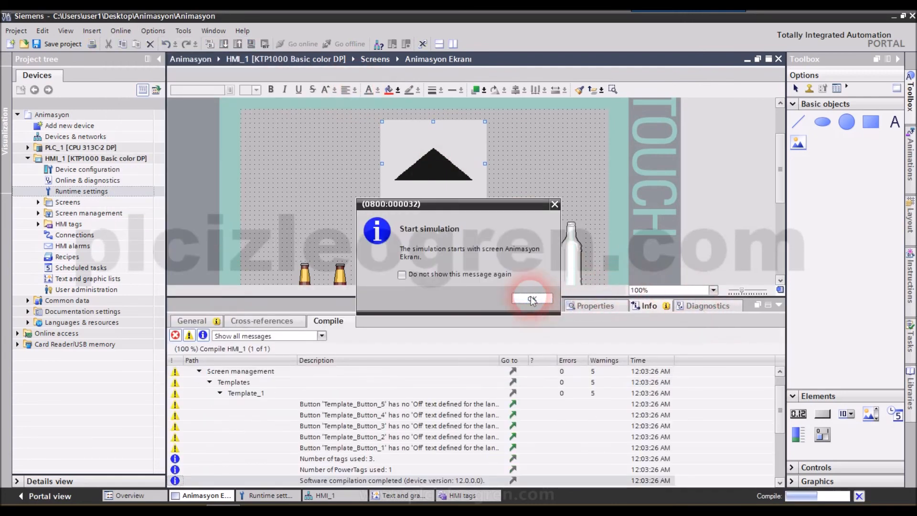
Step: Confirm the start message and watch the arrow graphic cycle left and right in RT Simulator
{"action": "left_click", "coordinate": [532, 298]}
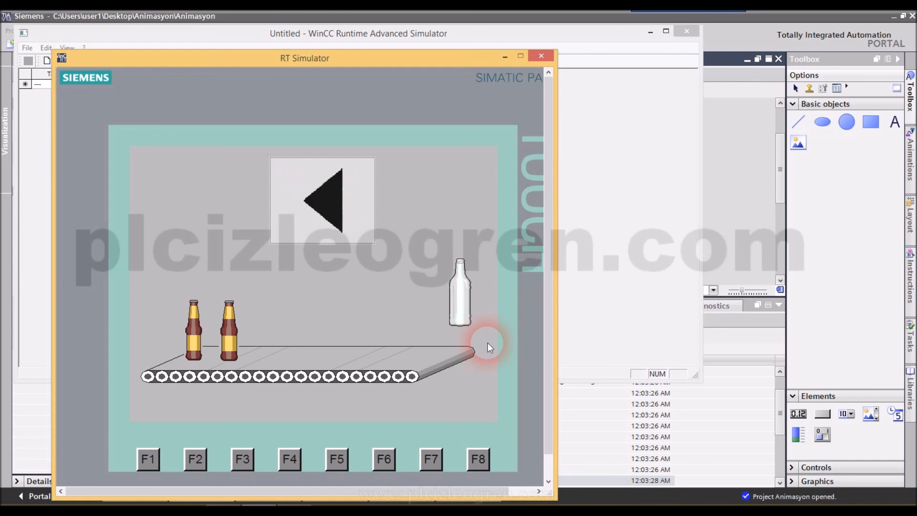
{"action": "left_click", "coordinate": [320, 199]}
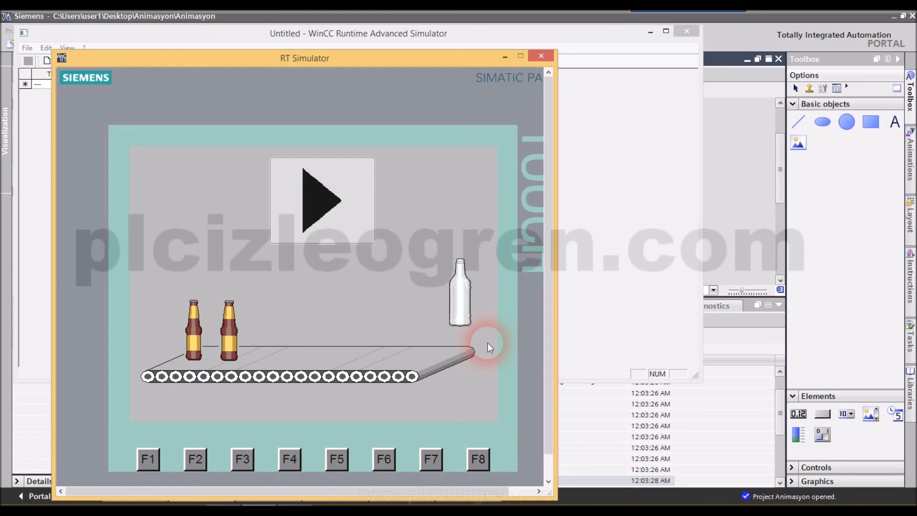